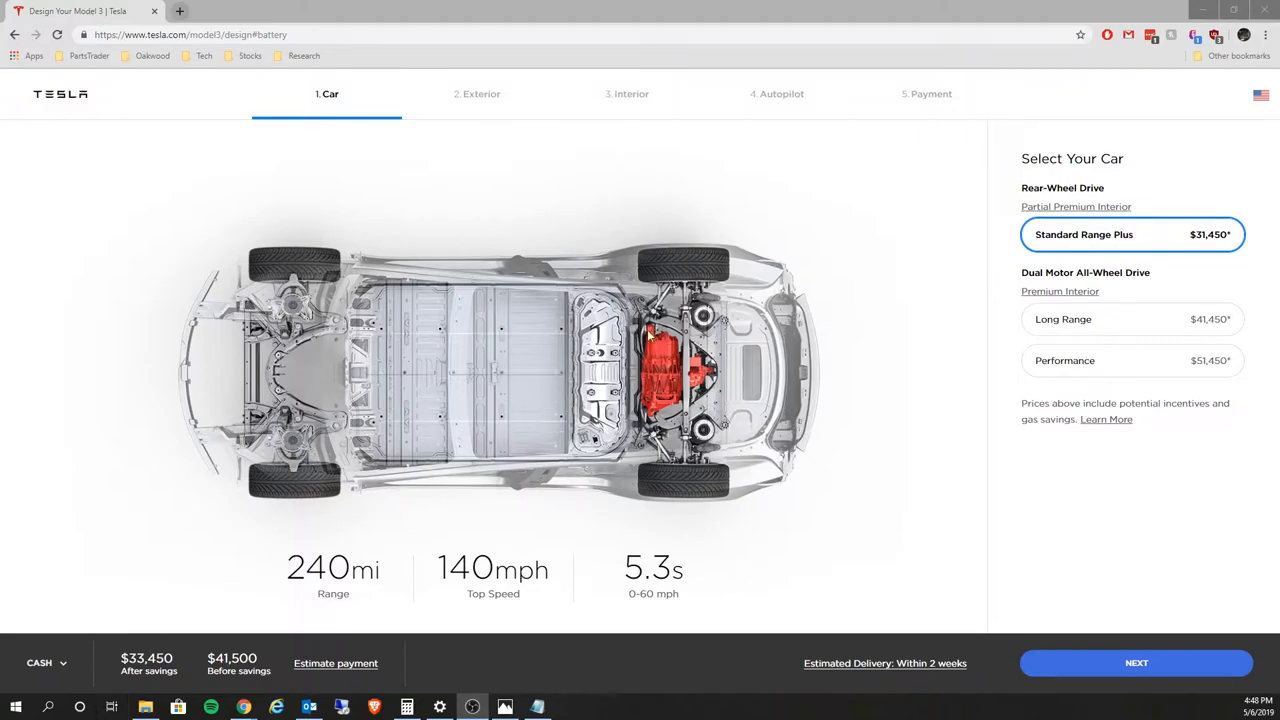
mouse_move(786, 256)
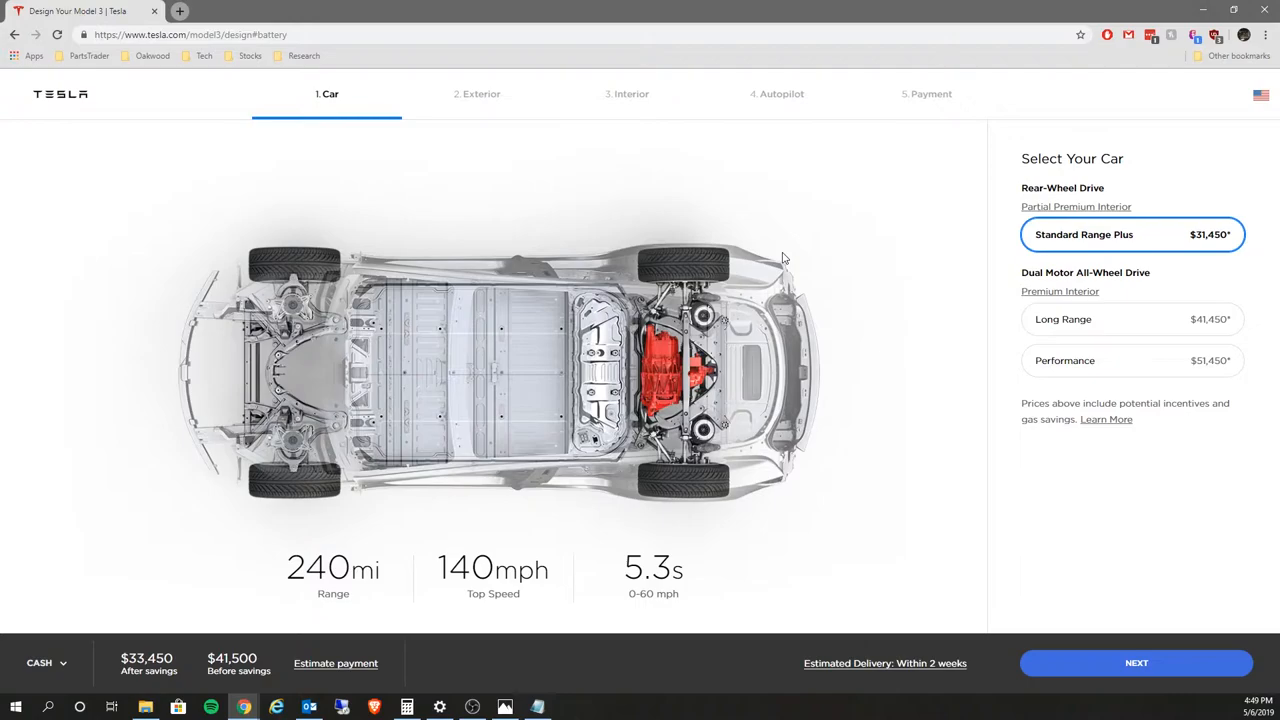
mouse_move(1229, 240)
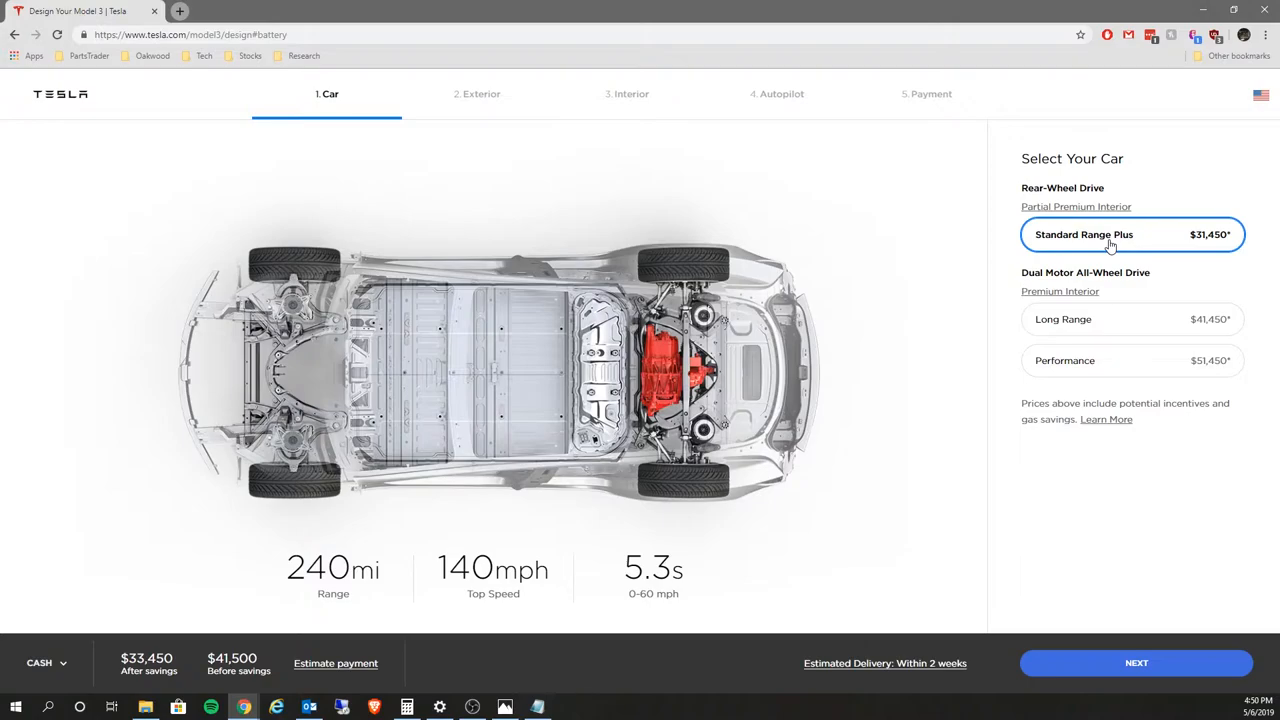
mouse_move(1123, 238)
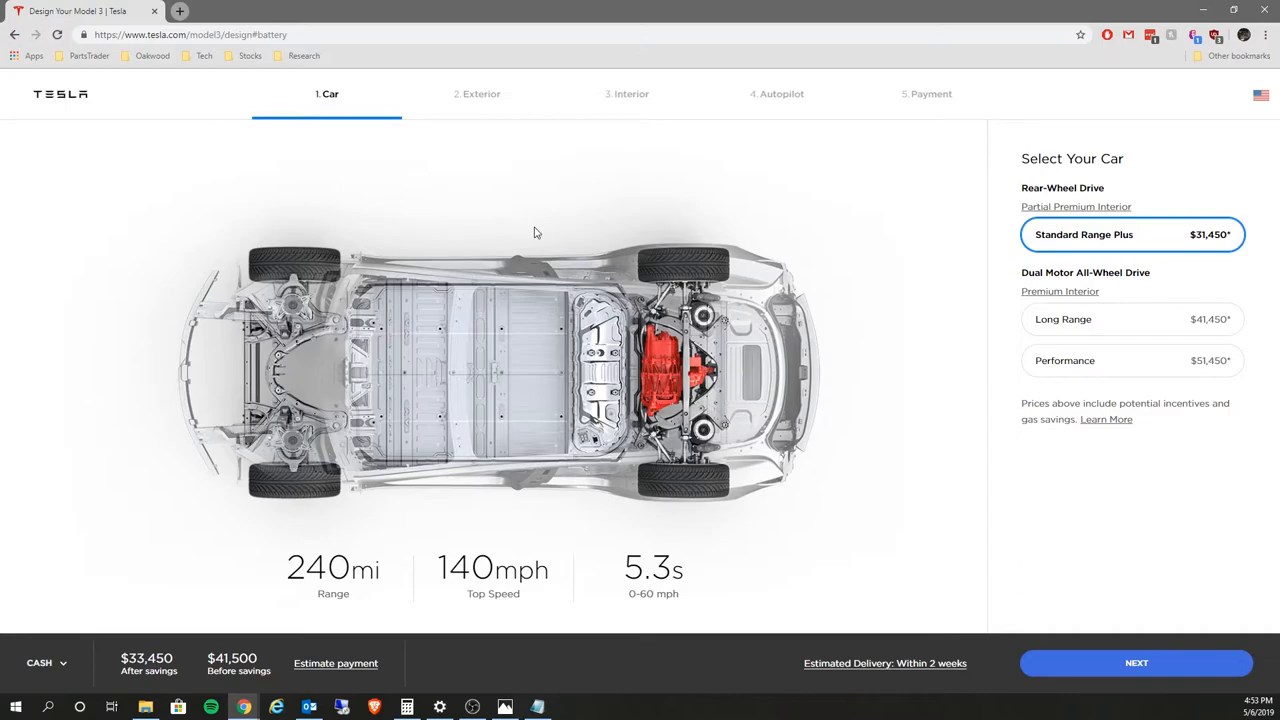
mouse_move(549, 143)
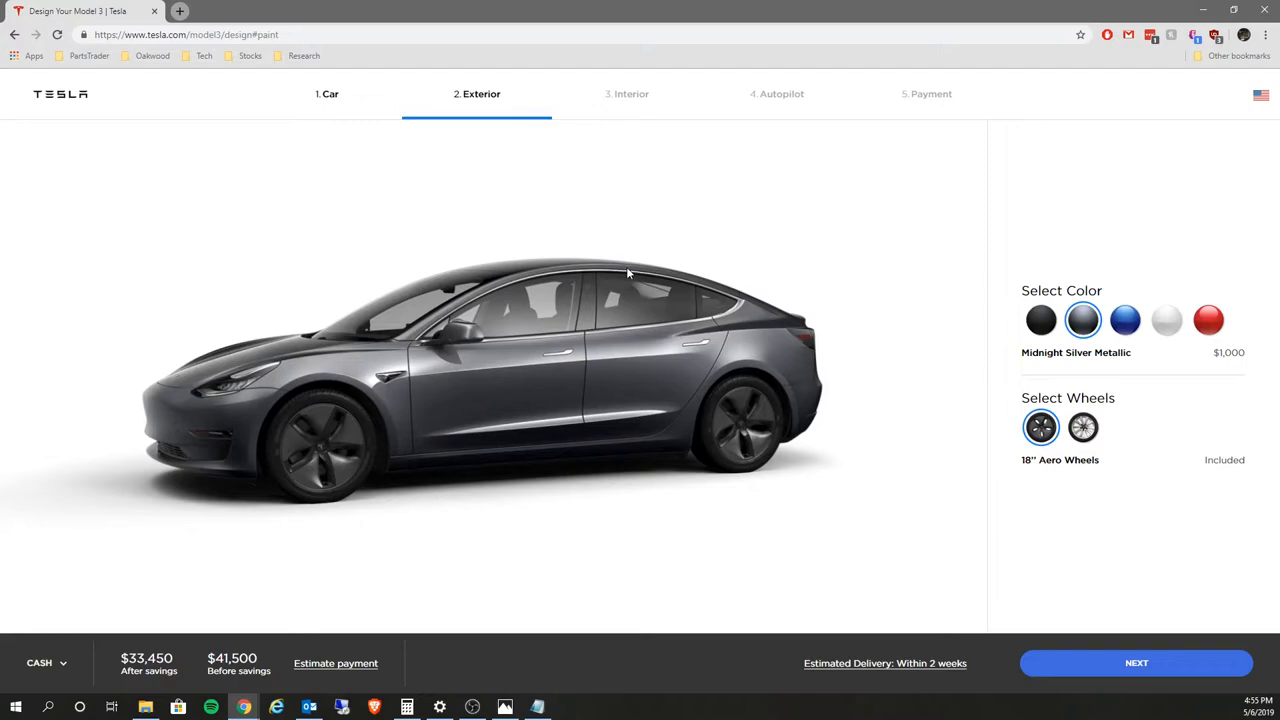
mouse_move(902, 432)
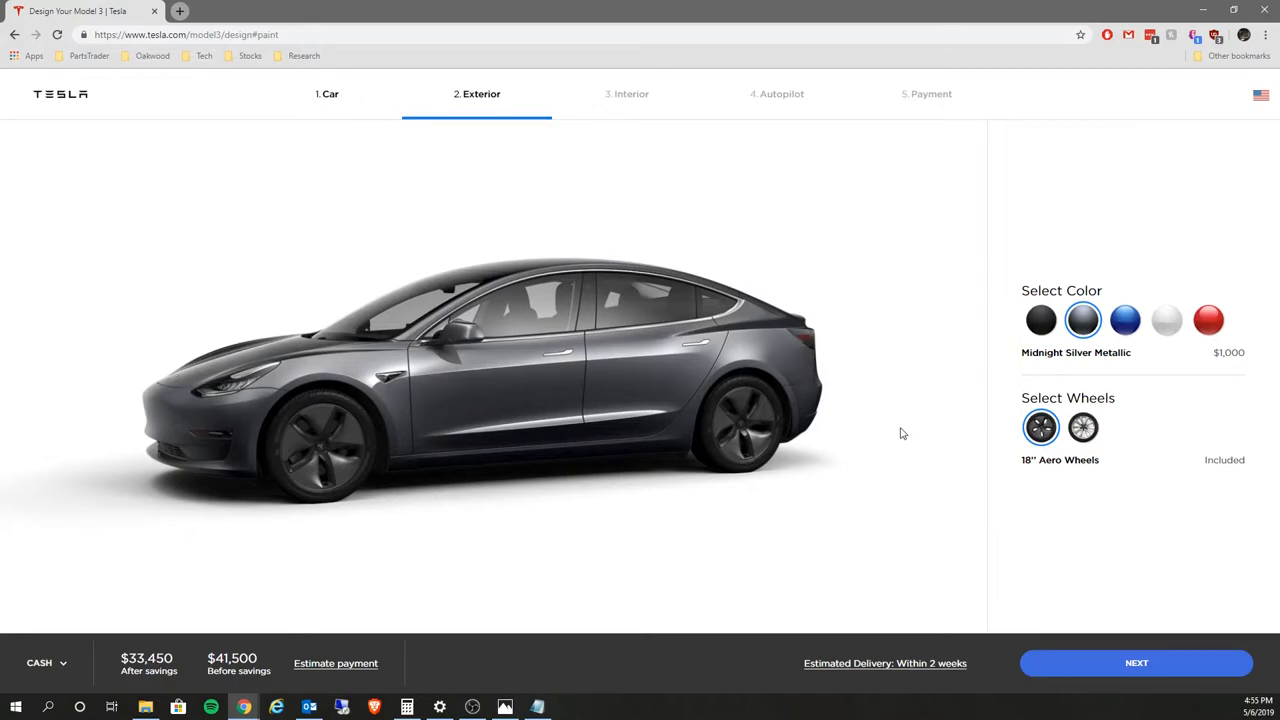
mouse_move(727, 359)
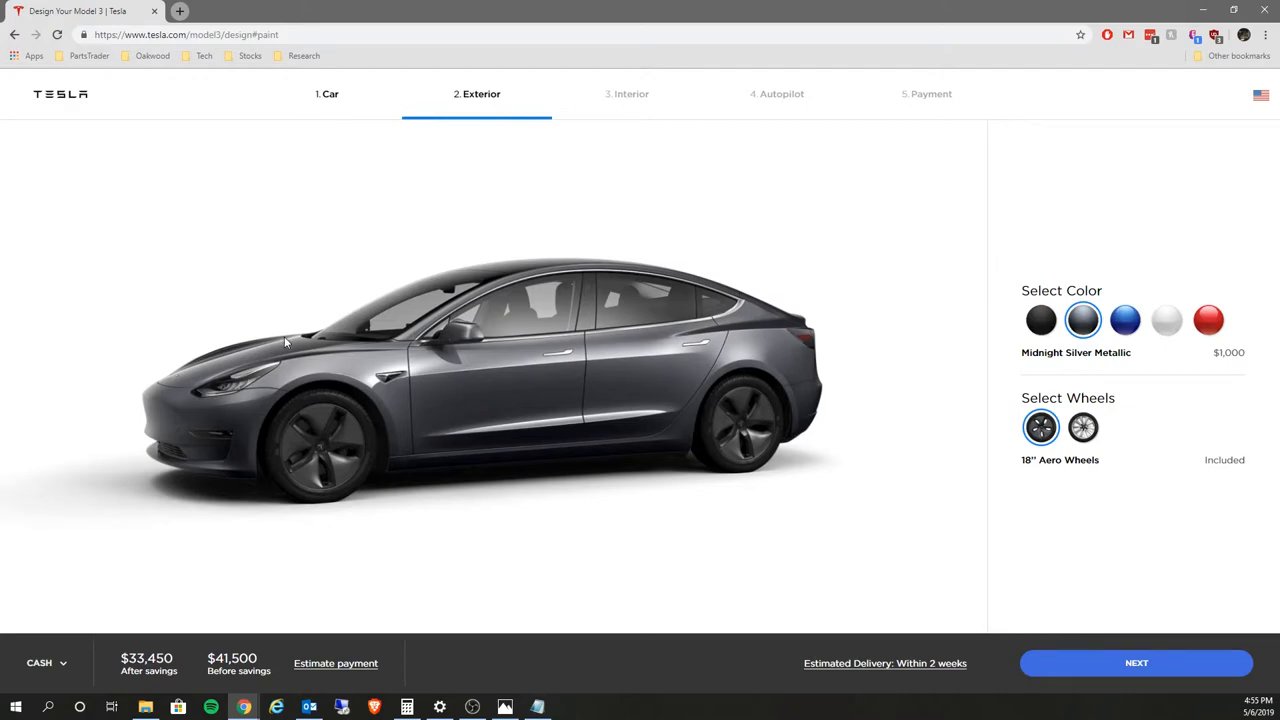
mouse_move(1122, 329)
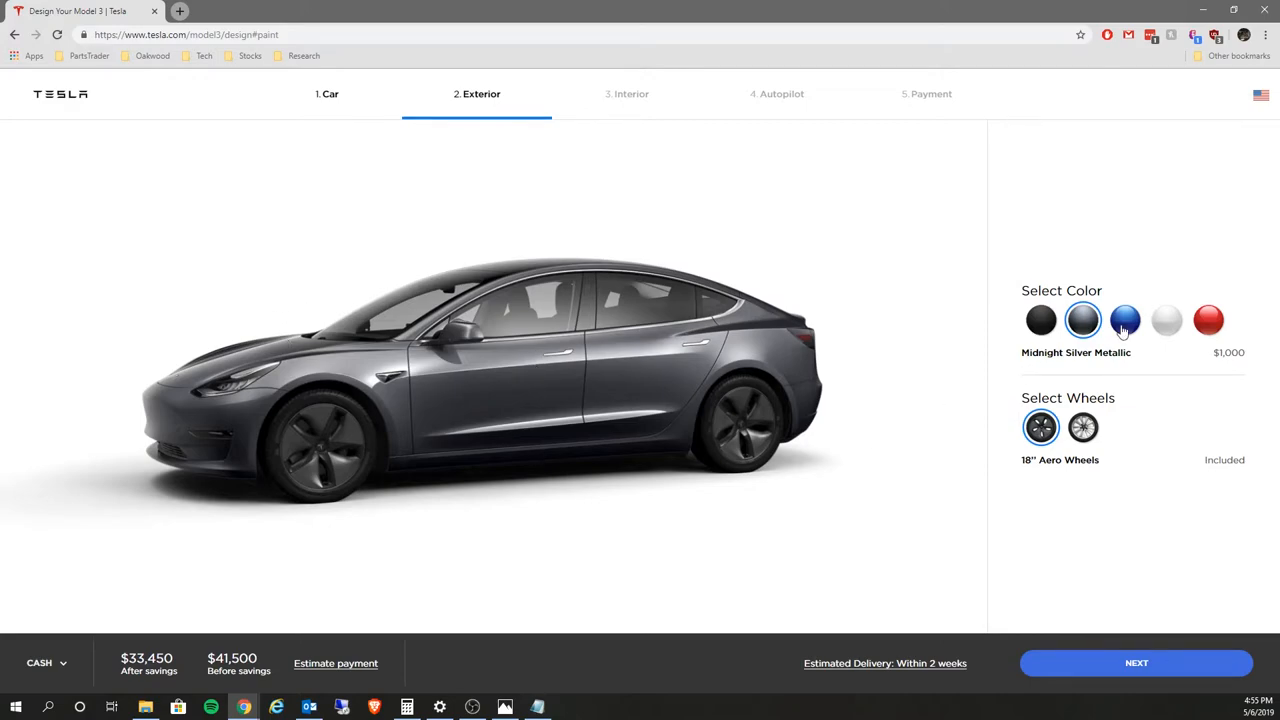
Keep Midnight Silver Metallic paint with 18" Aero Wheels and advance to Interior.
click(1124, 320)
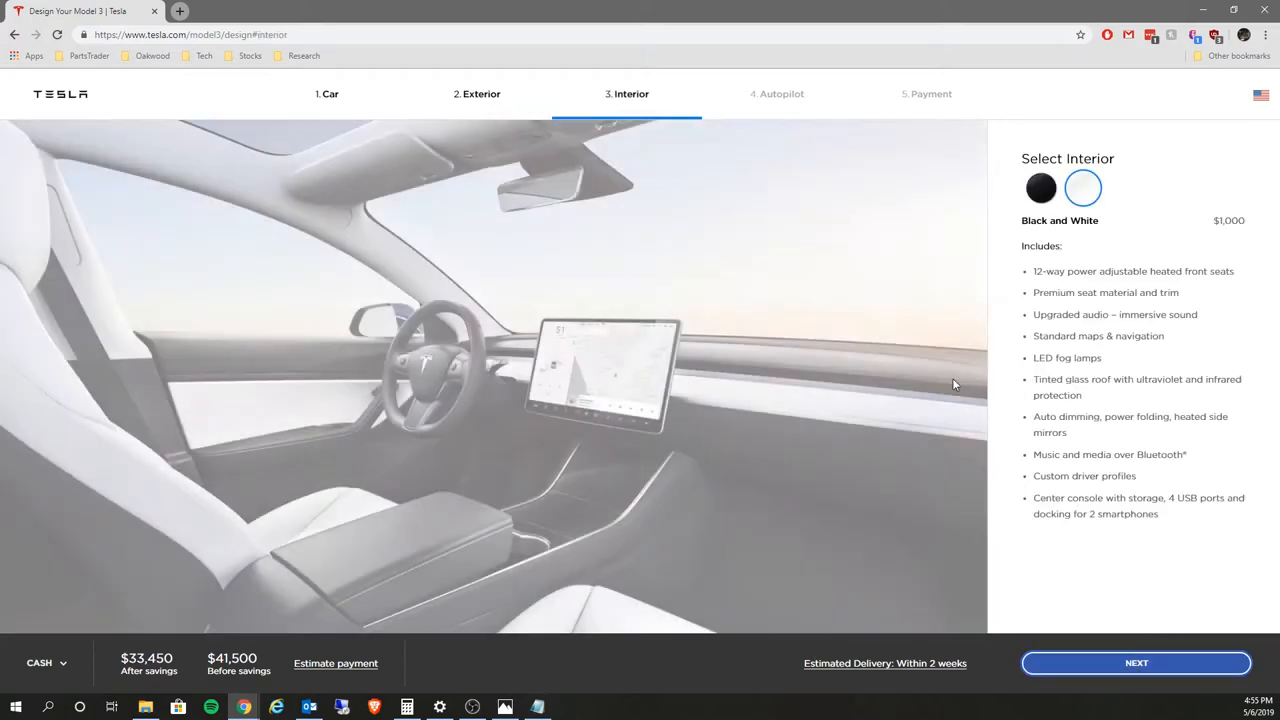
Pick the Black and White interior swatch for $1,000.
click(1083, 188)
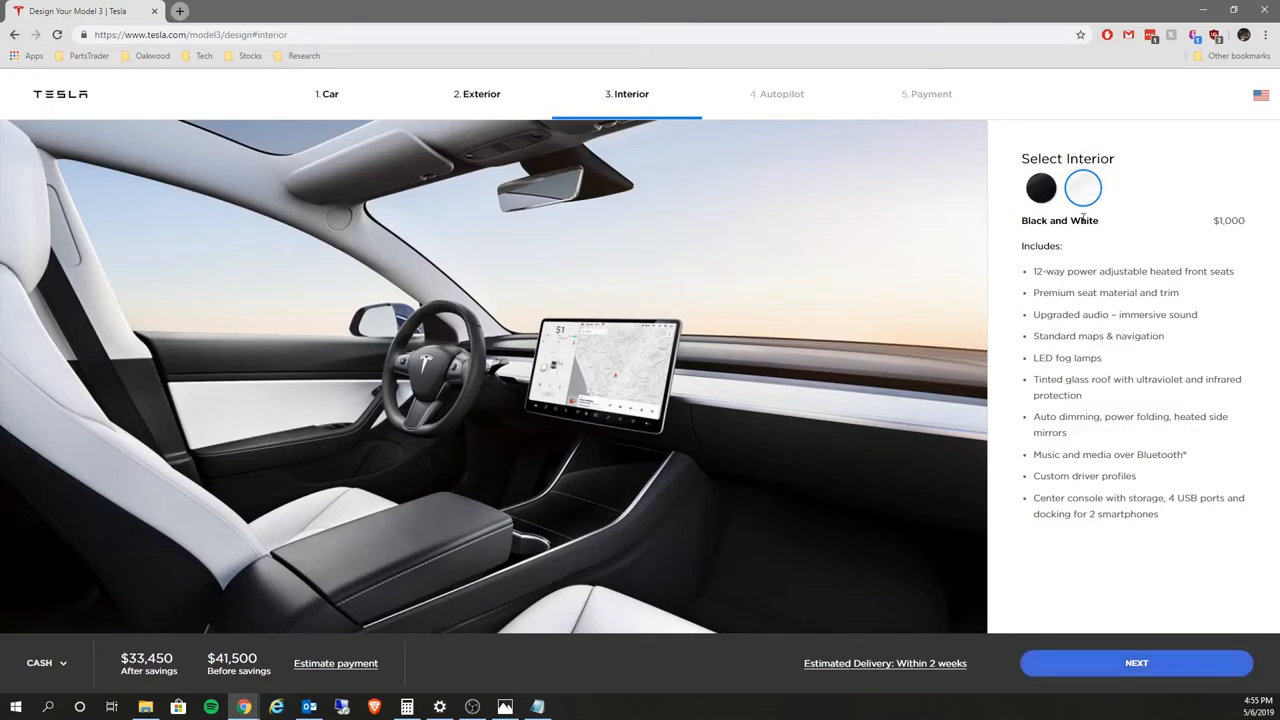
mouse_move(433, 380)
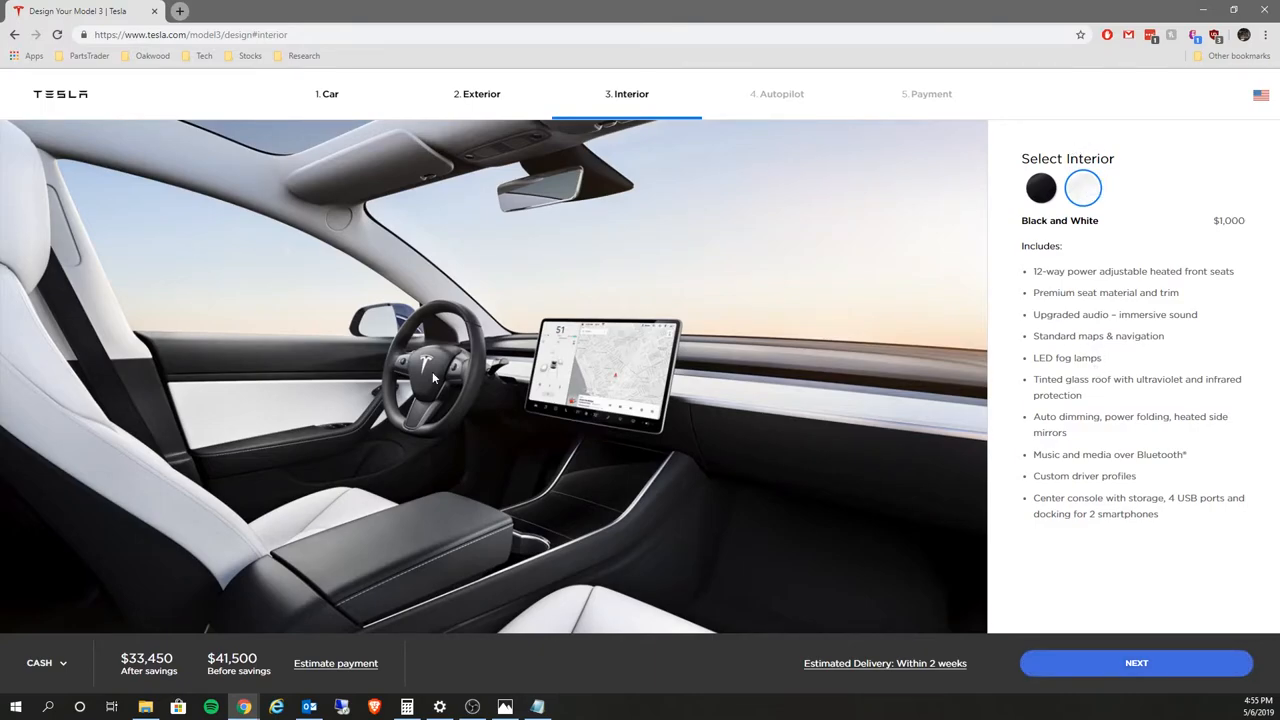
mouse_move(326, 403)
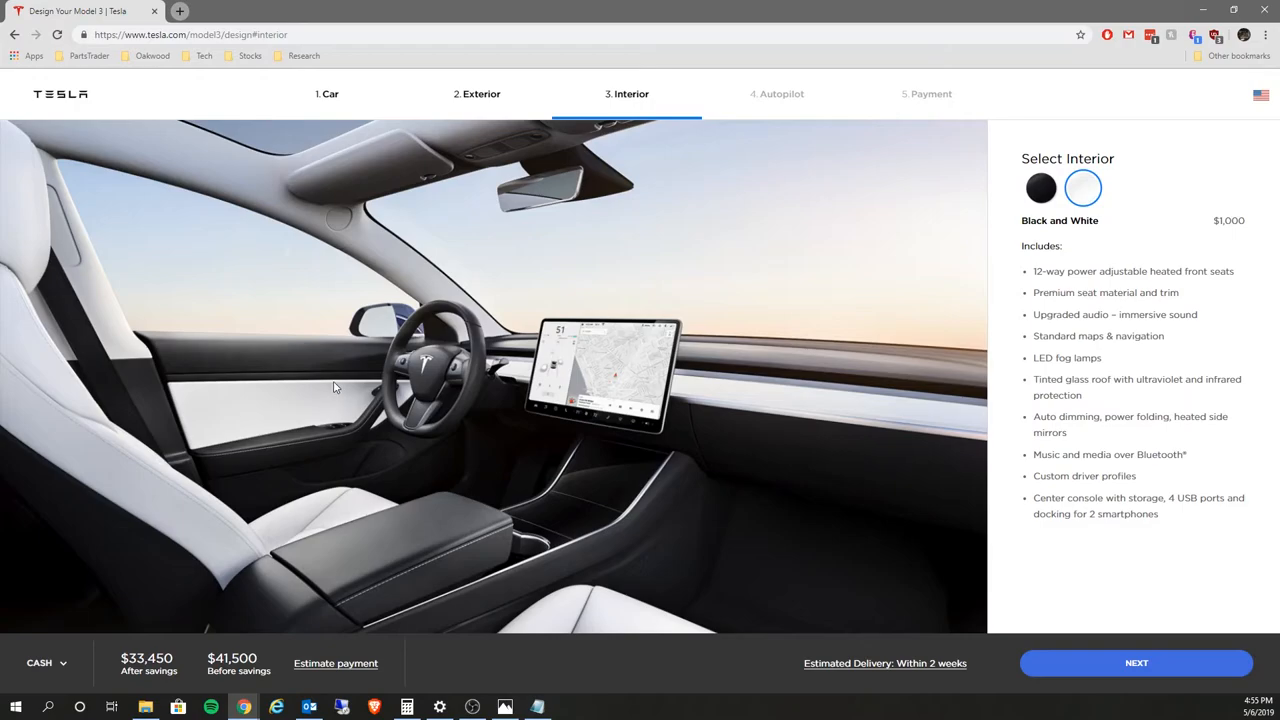
mouse_move(336, 379)
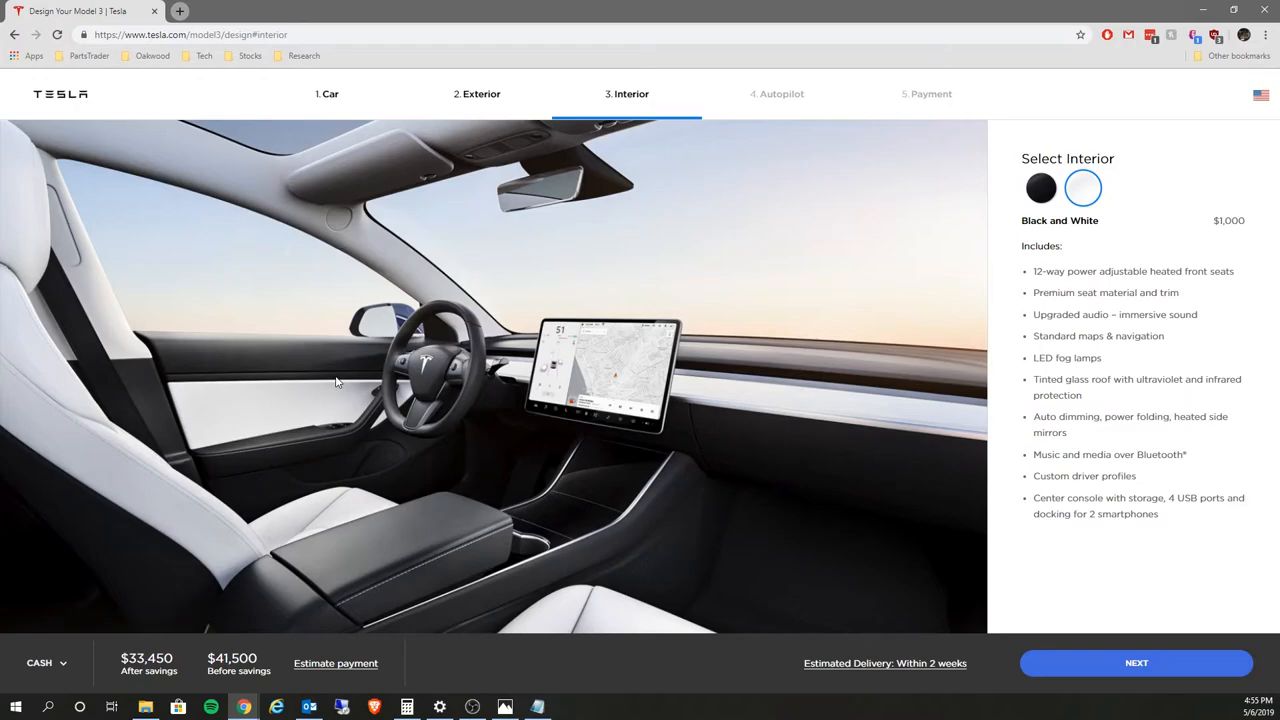
mouse_move(330, 377)
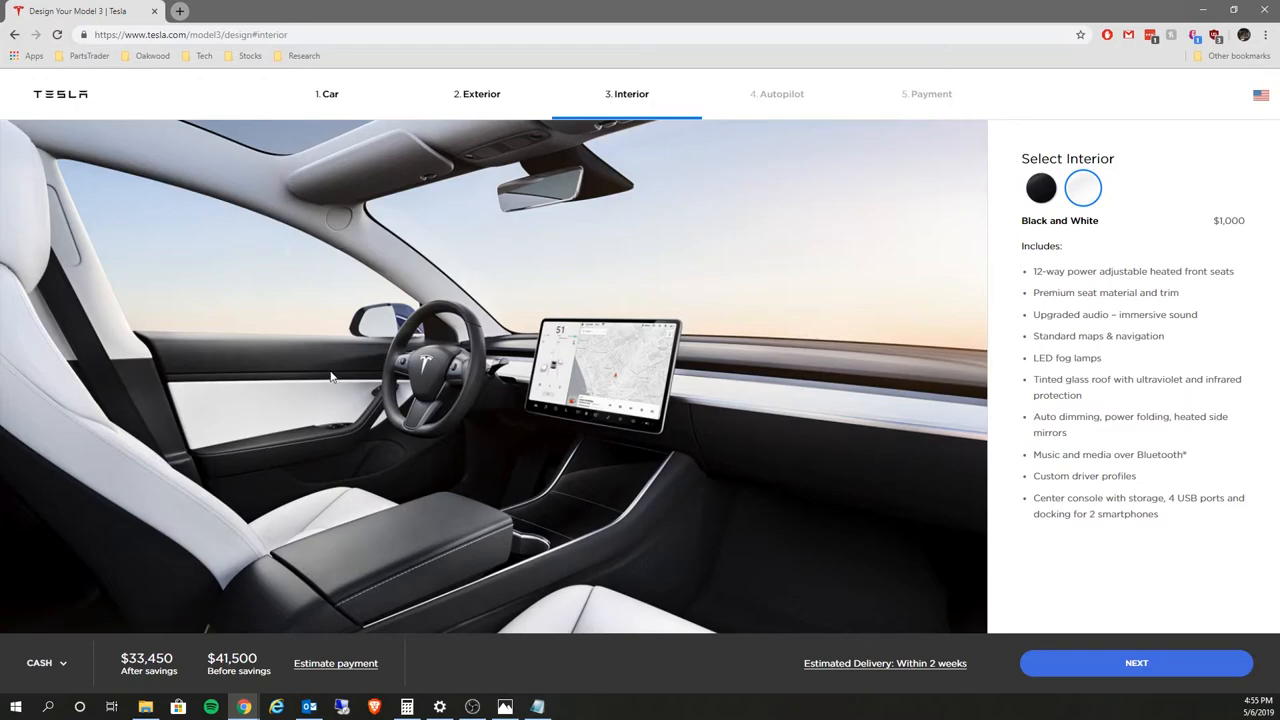
mouse_move(331, 373)
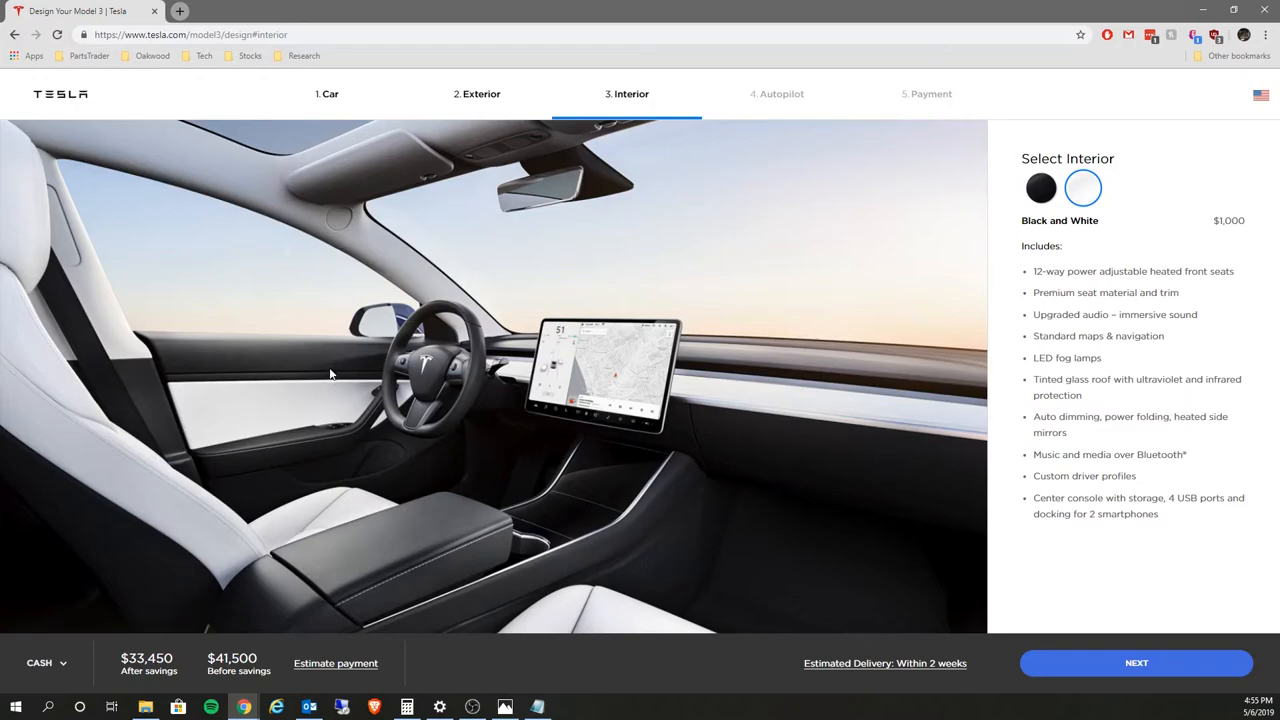
mouse_move(314, 365)
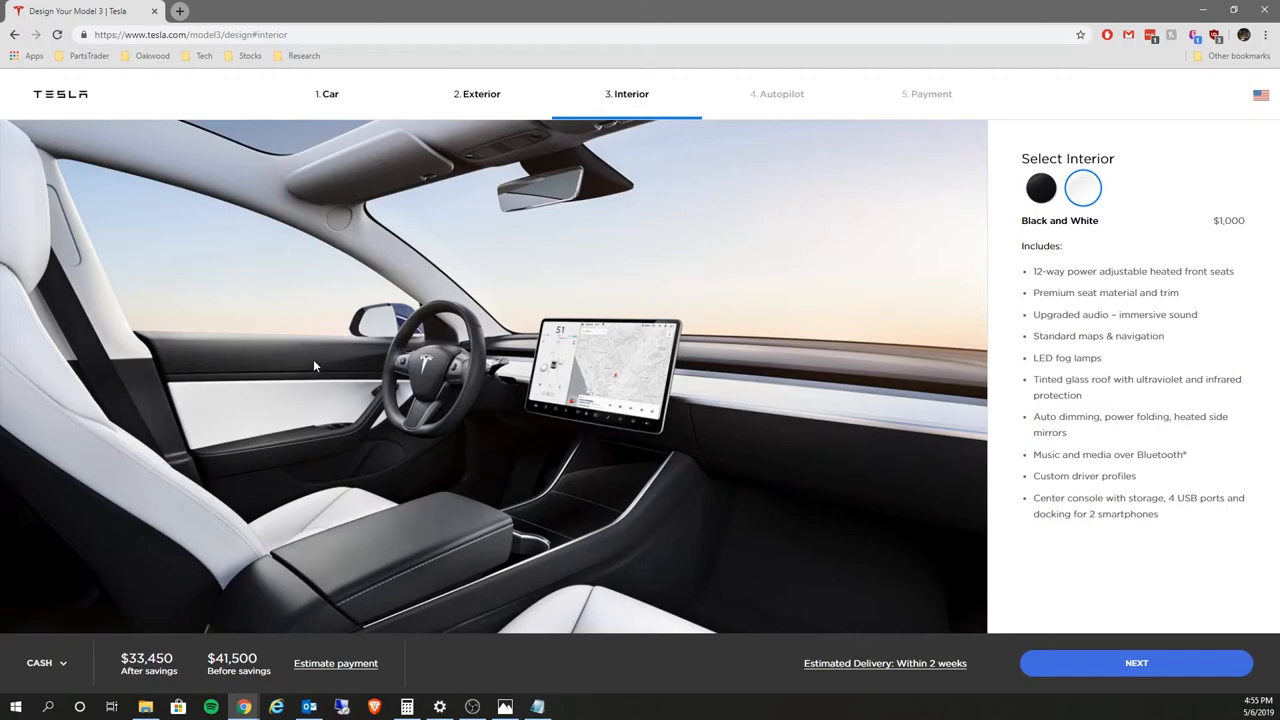
mouse_move(315, 360)
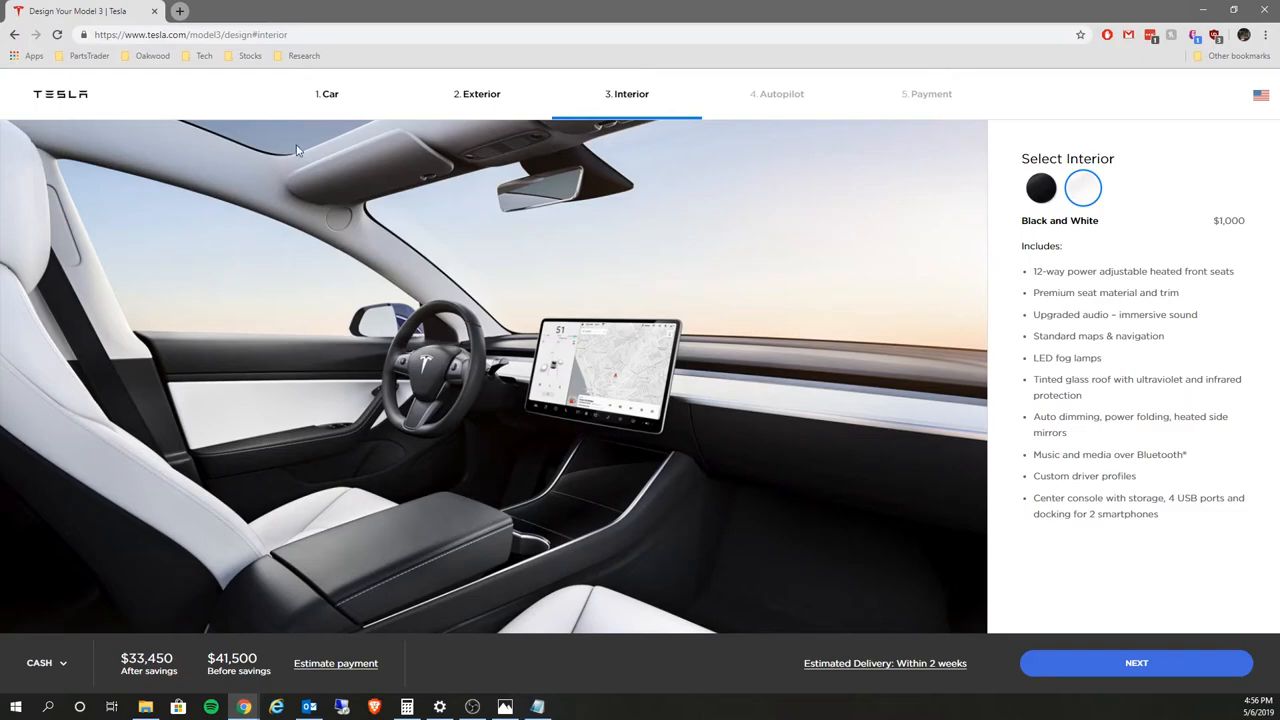
mouse_move(289, 147)
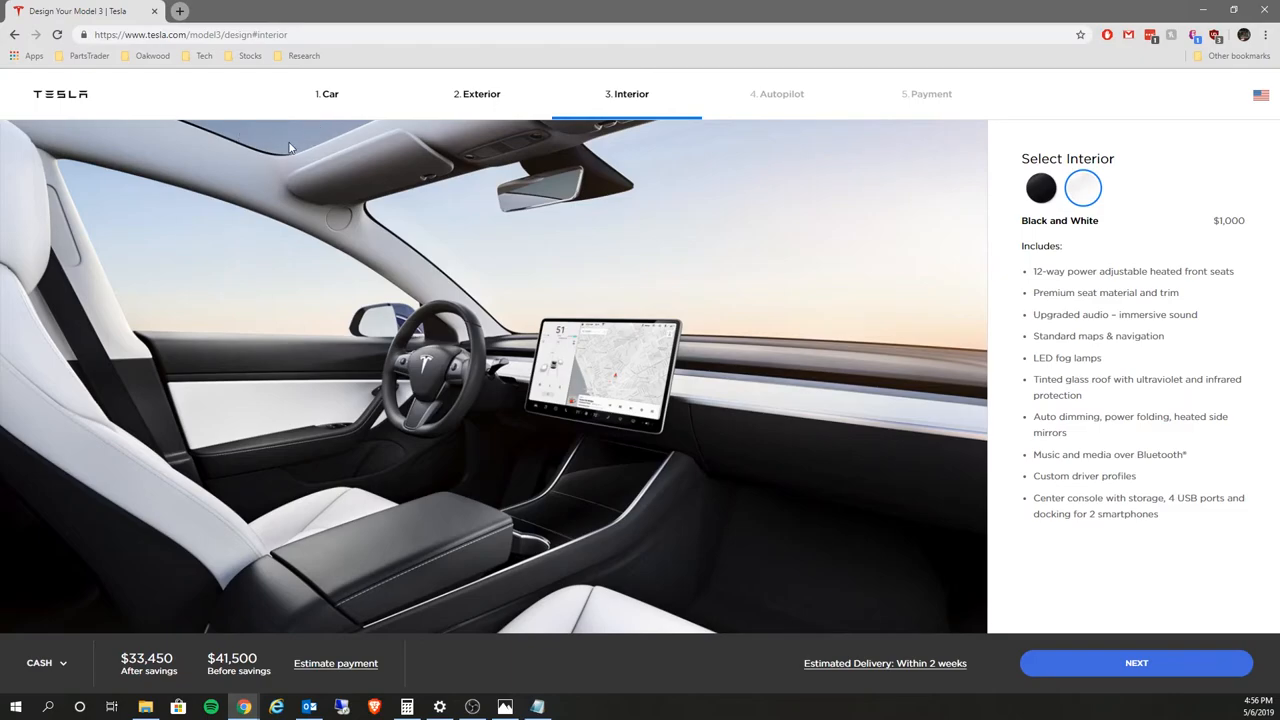
mouse_move(318, 114)
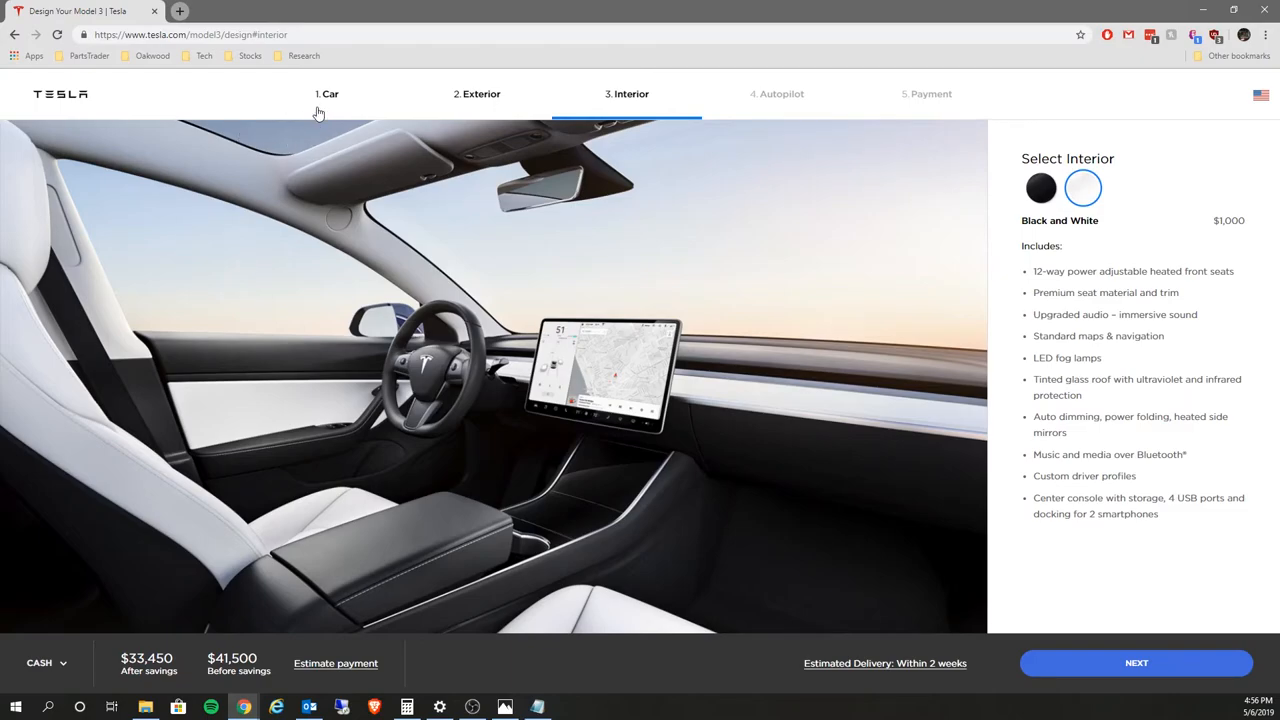
mouse_move(277, 341)
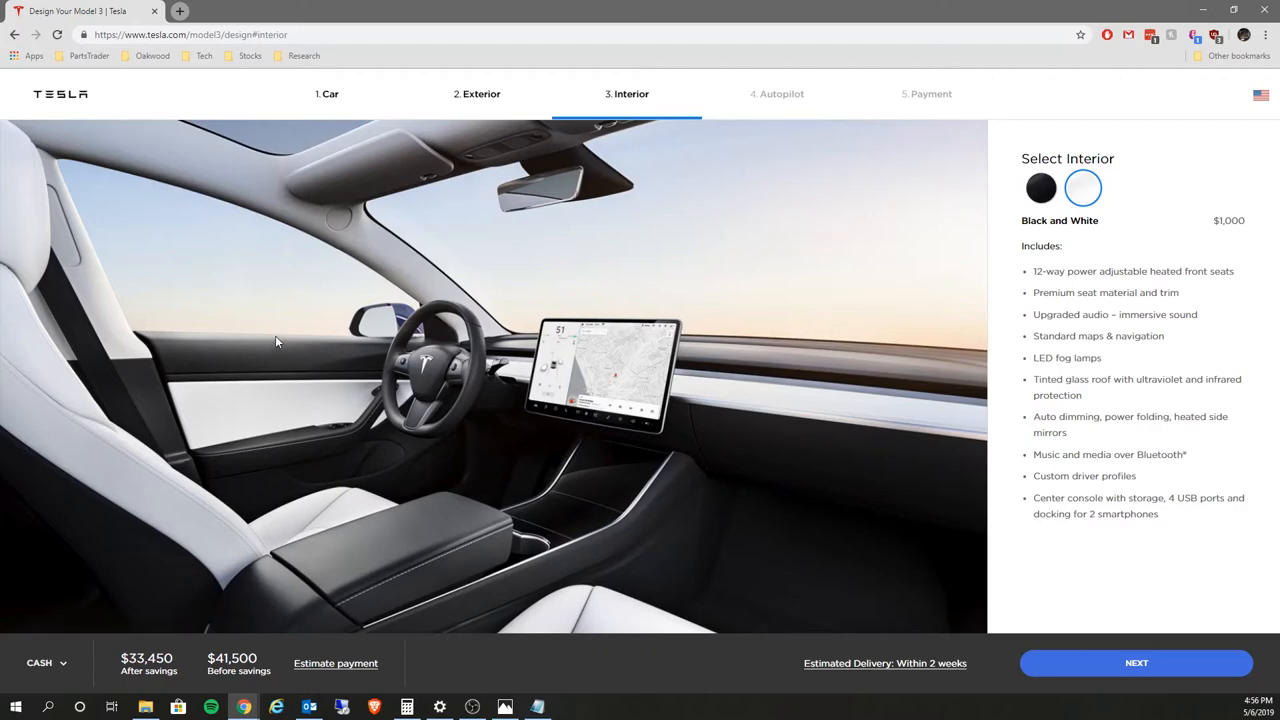
mouse_move(385, 346)
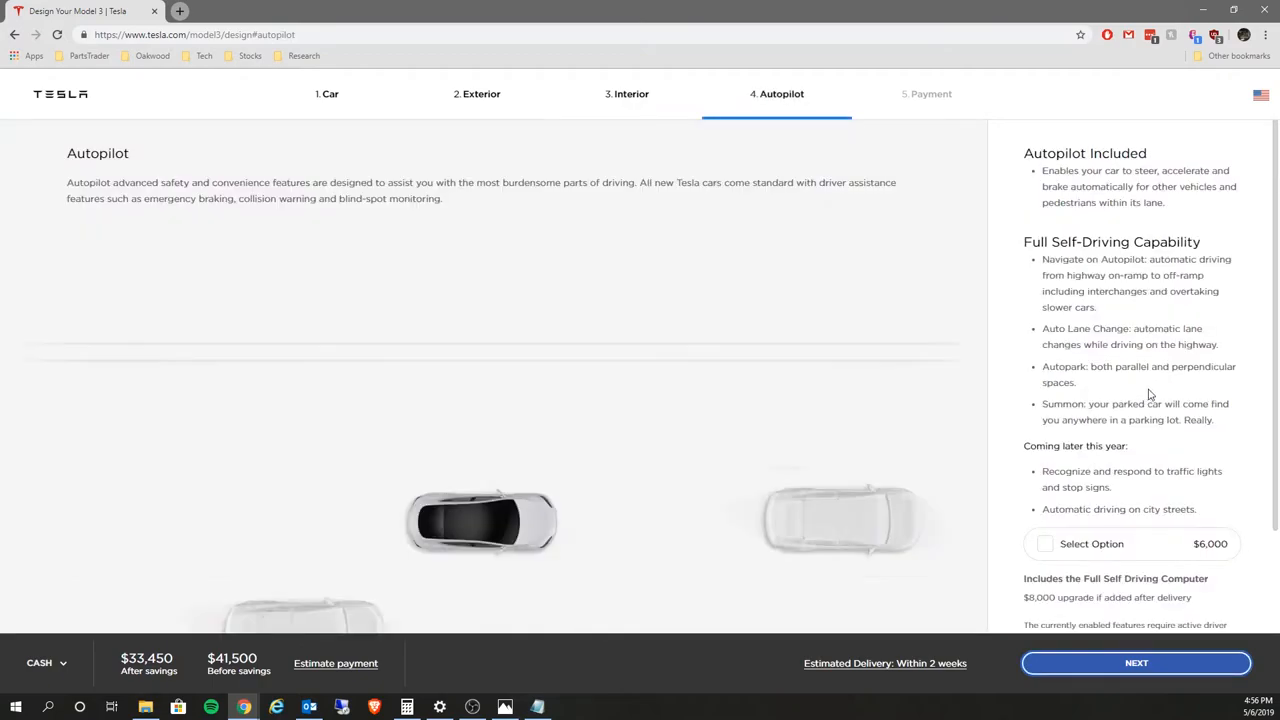
Continue past Autopilot to Payment and show Lease pricing at $311/mo, $2,500 due today.
scroll(down, 3)
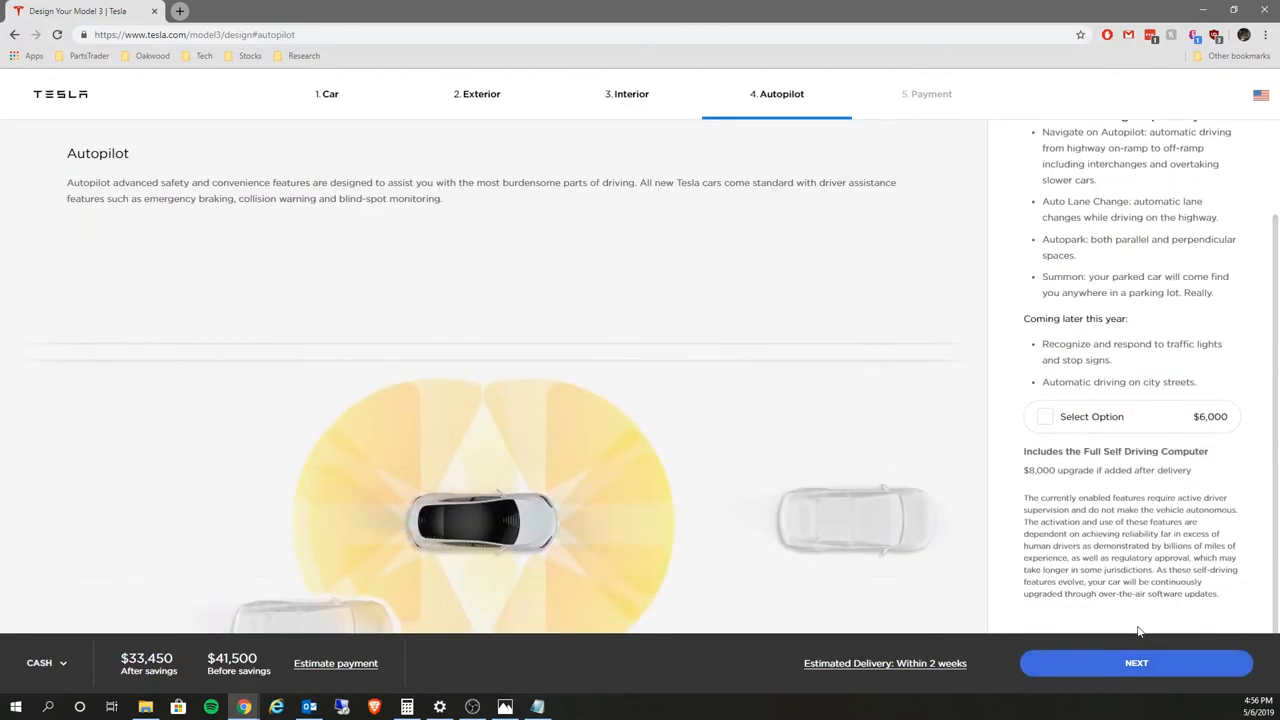
click(1142, 663)
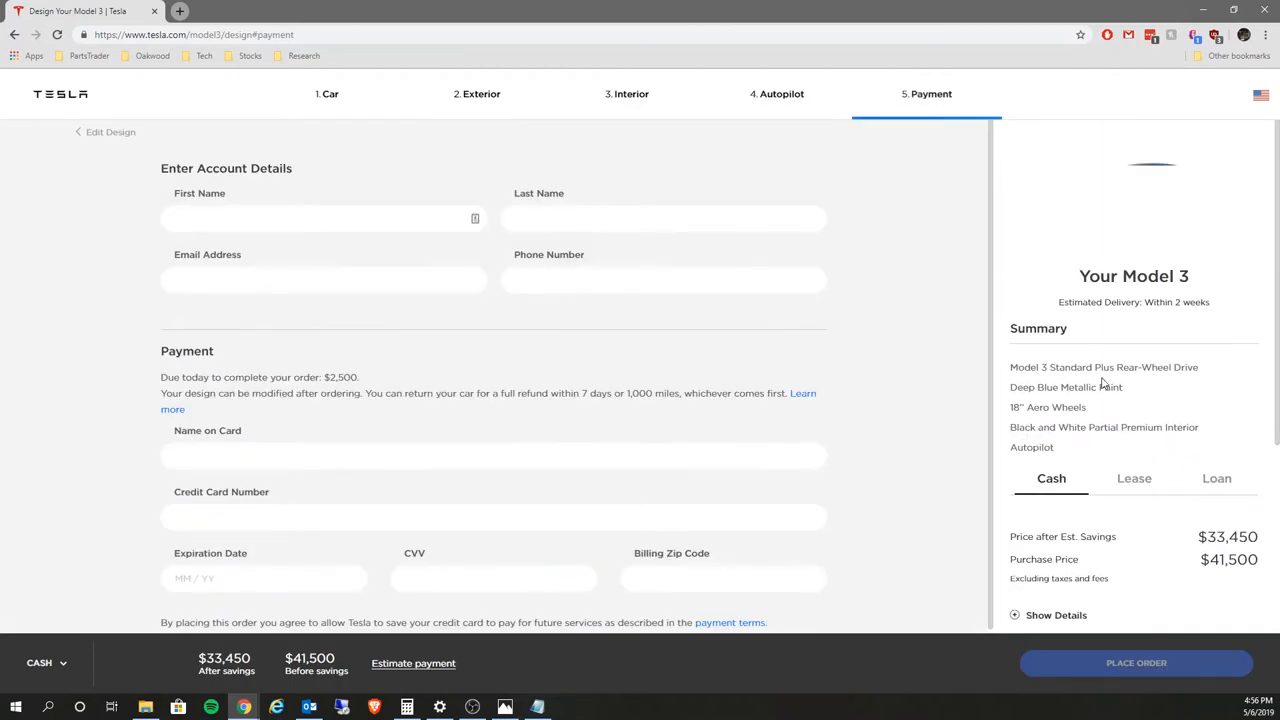
scroll(down, 3)
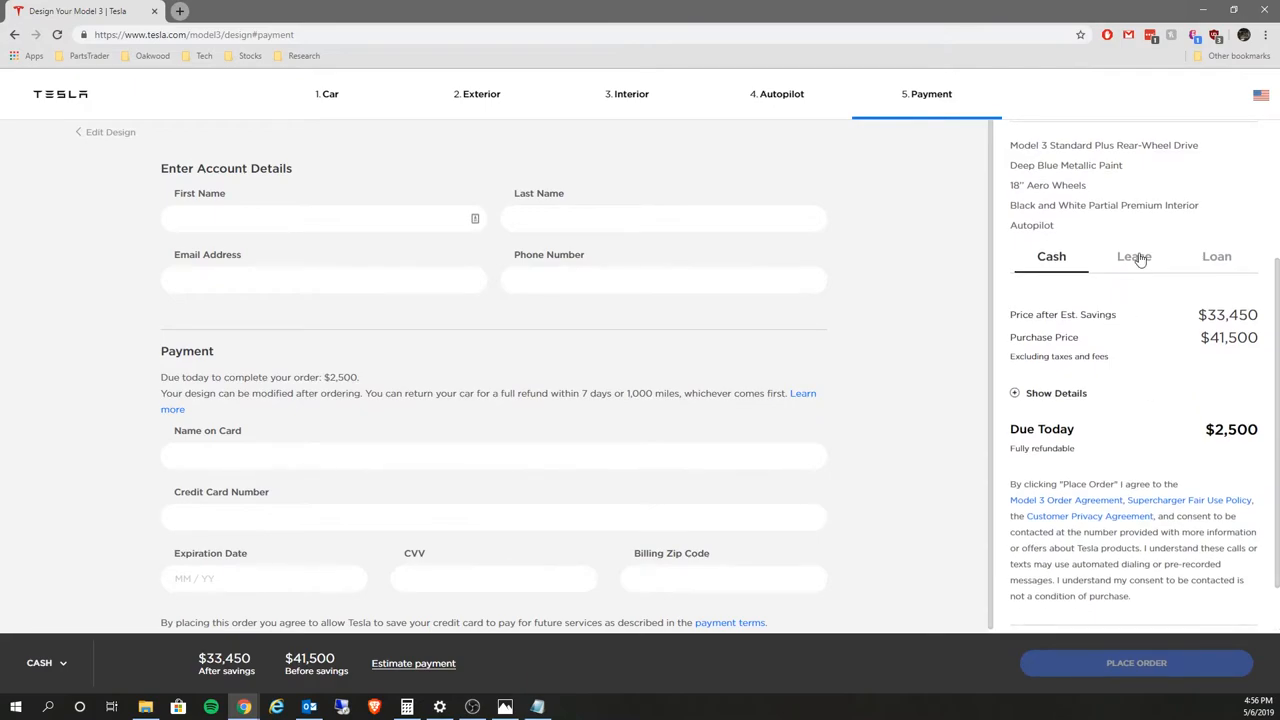
click(1133, 256)
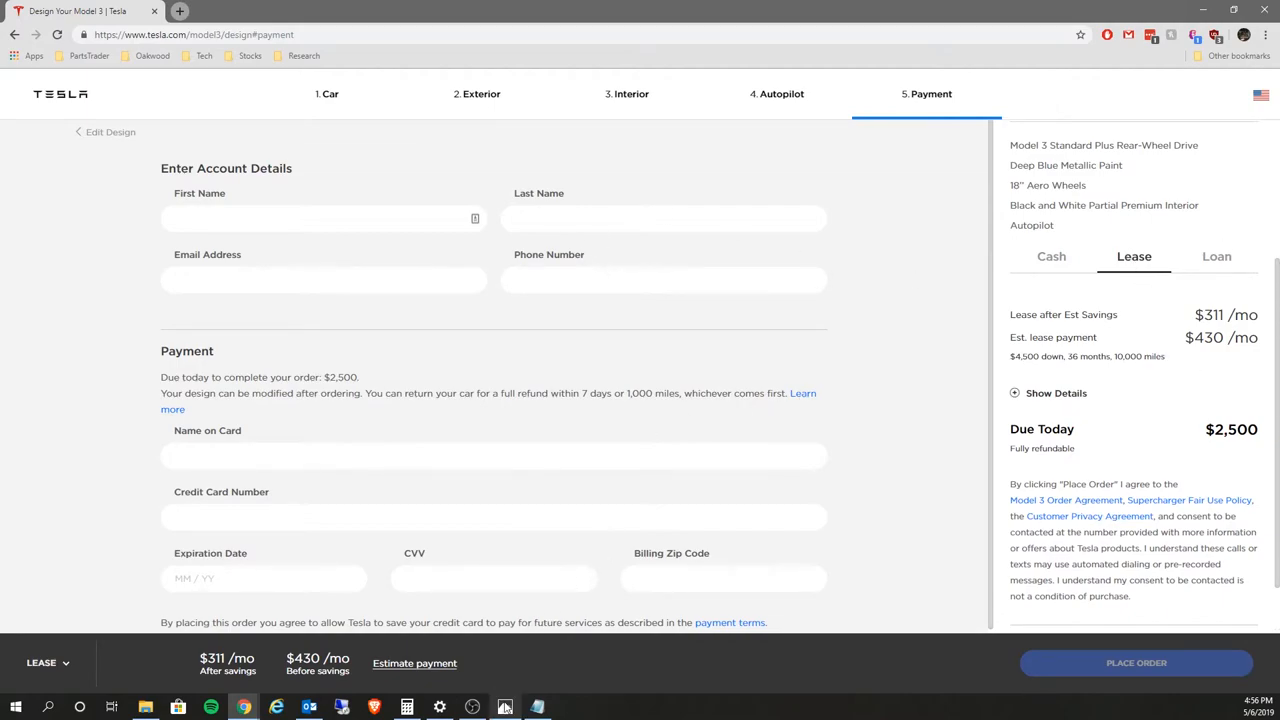
Open Model3.PNG in Photos showing the Tesla order confirmation page.
click(505, 704)
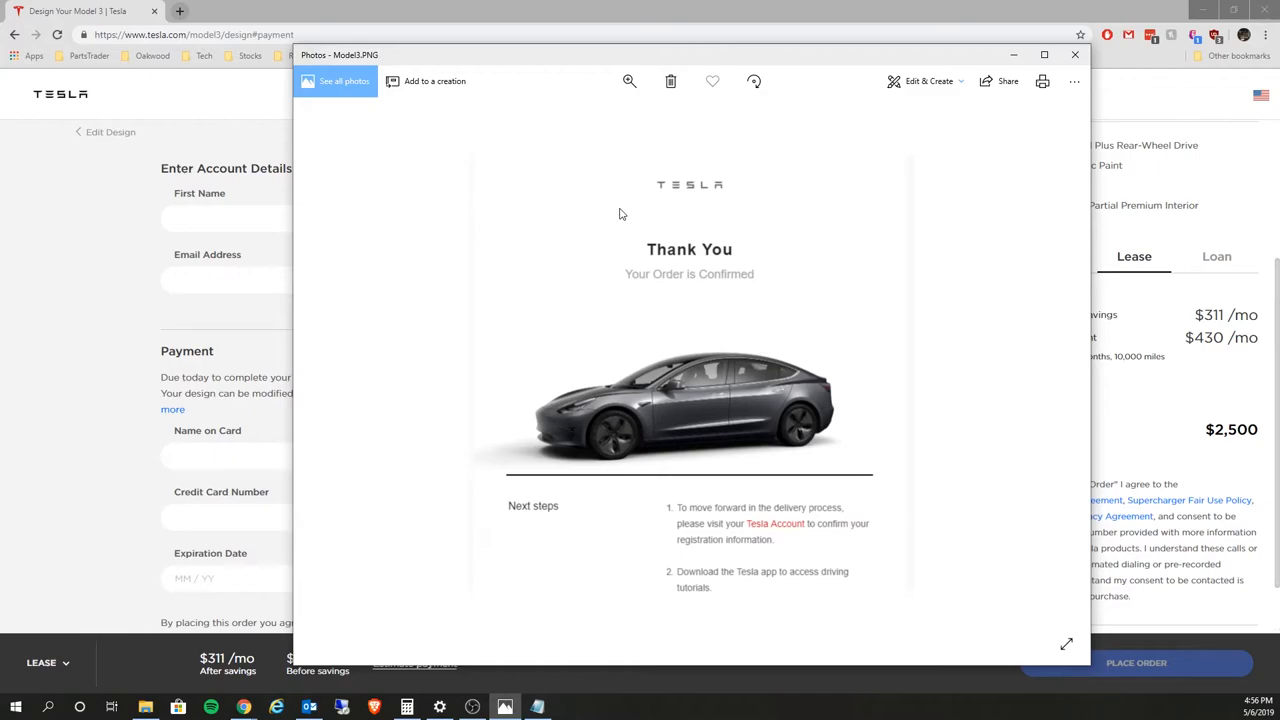
mouse_move(688, 145)
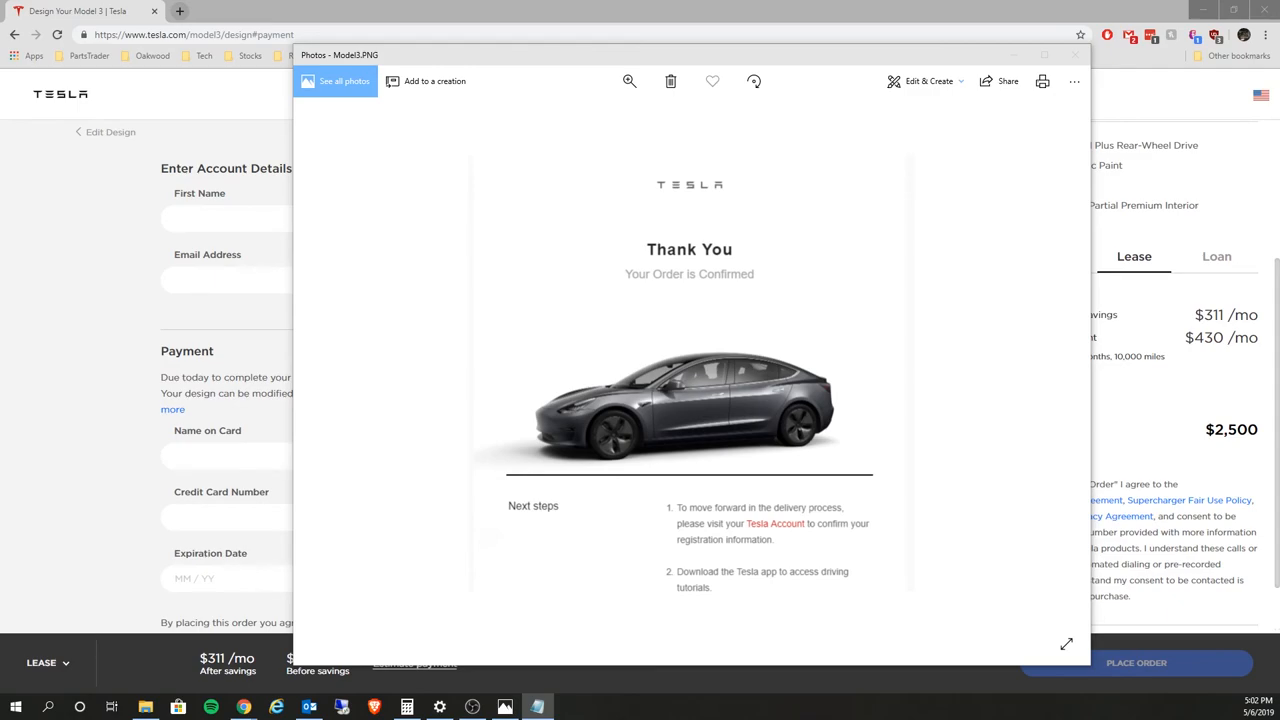
mouse_move(741, 75)
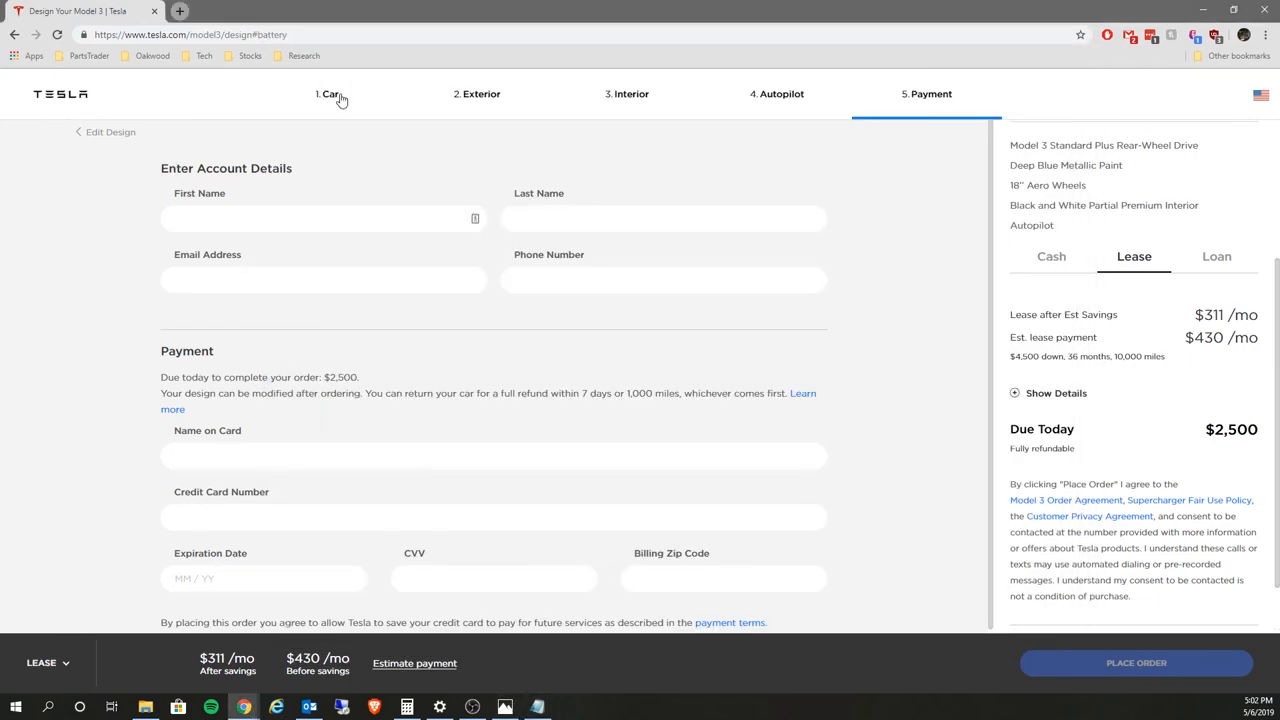
Return the configurator to the Car step, Standard Range Plus at $311/mo lease.
click(328, 94)
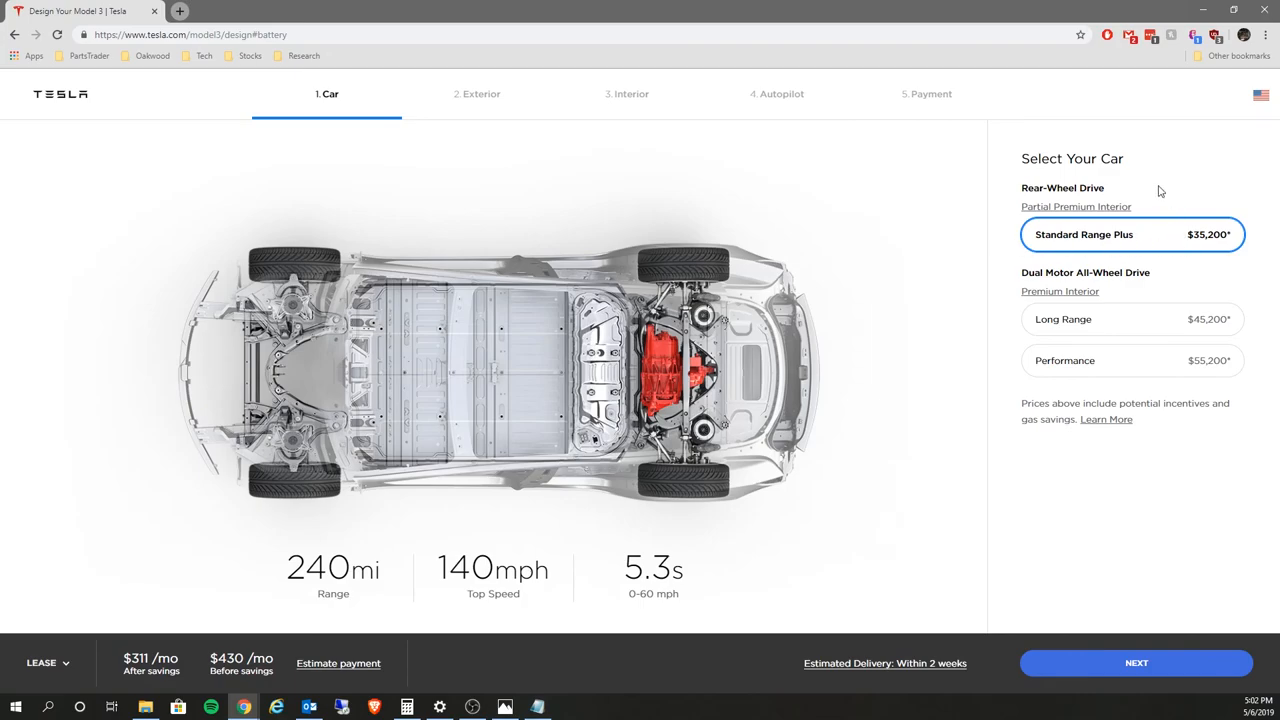
mouse_move(1005, 240)
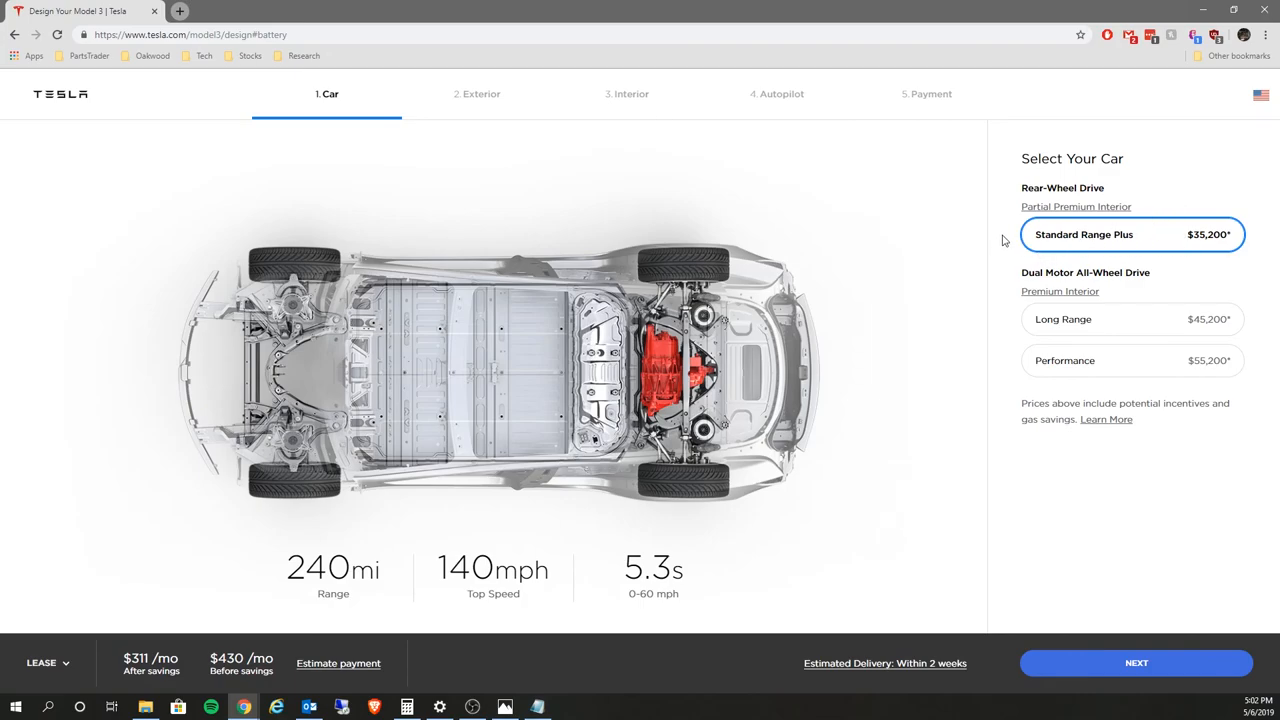
mouse_move(997, 243)
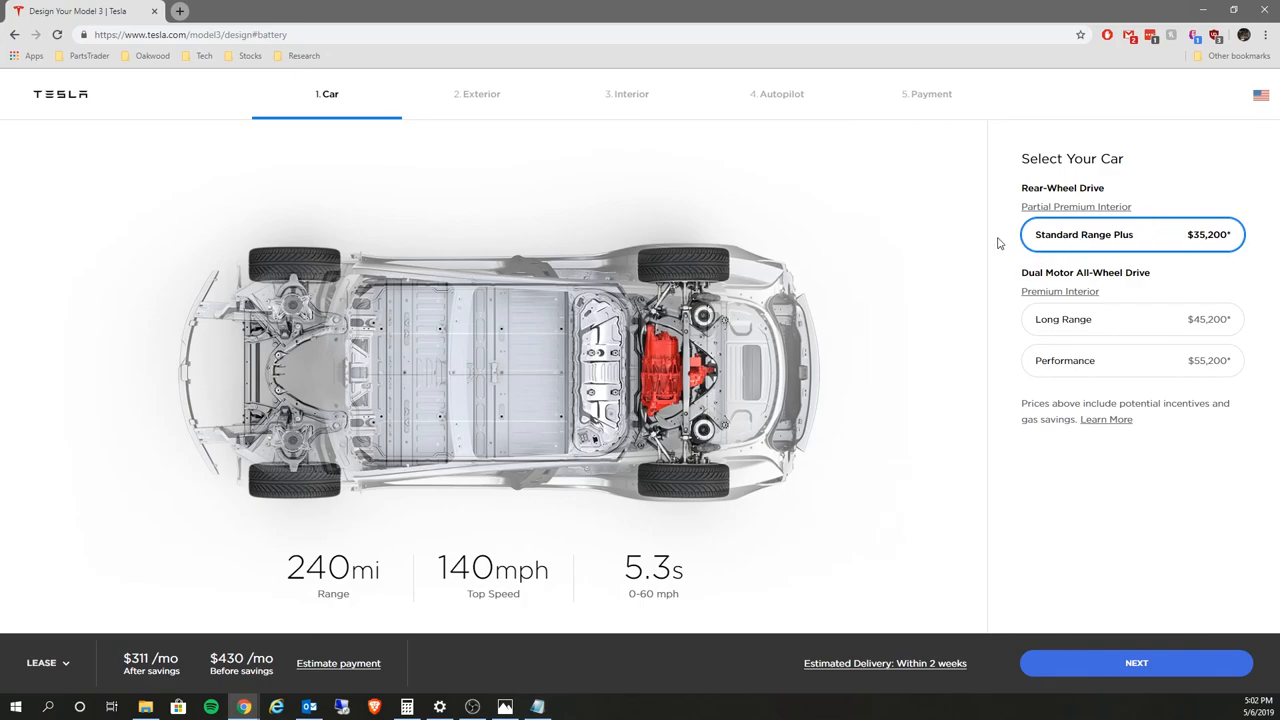
mouse_move(1017, 158)
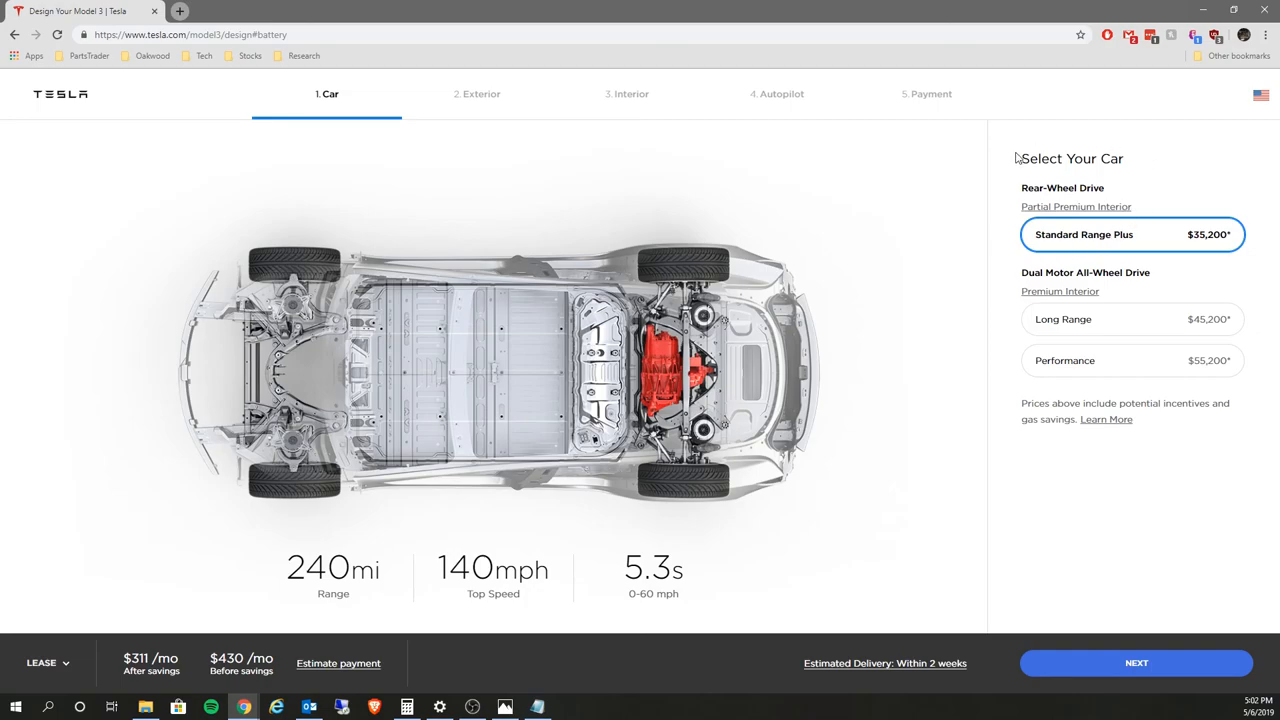
mouse_move(1114, 244)
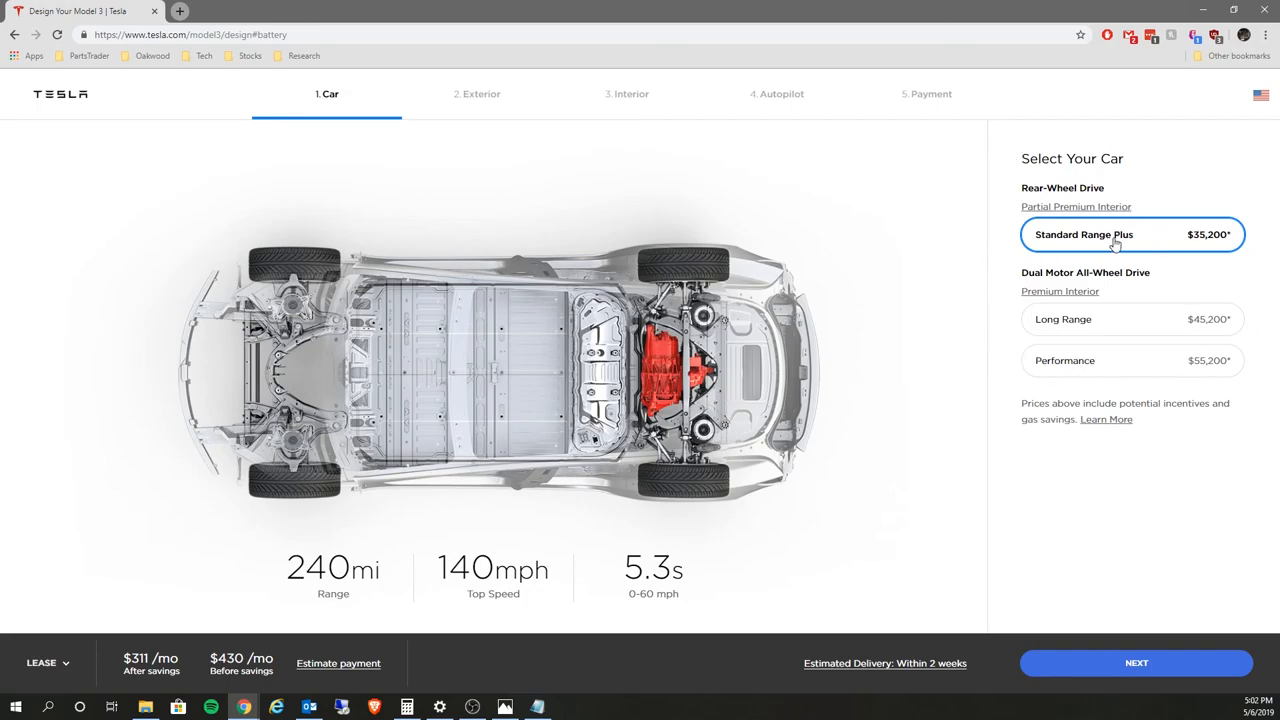
mouse_move(1141, 242)
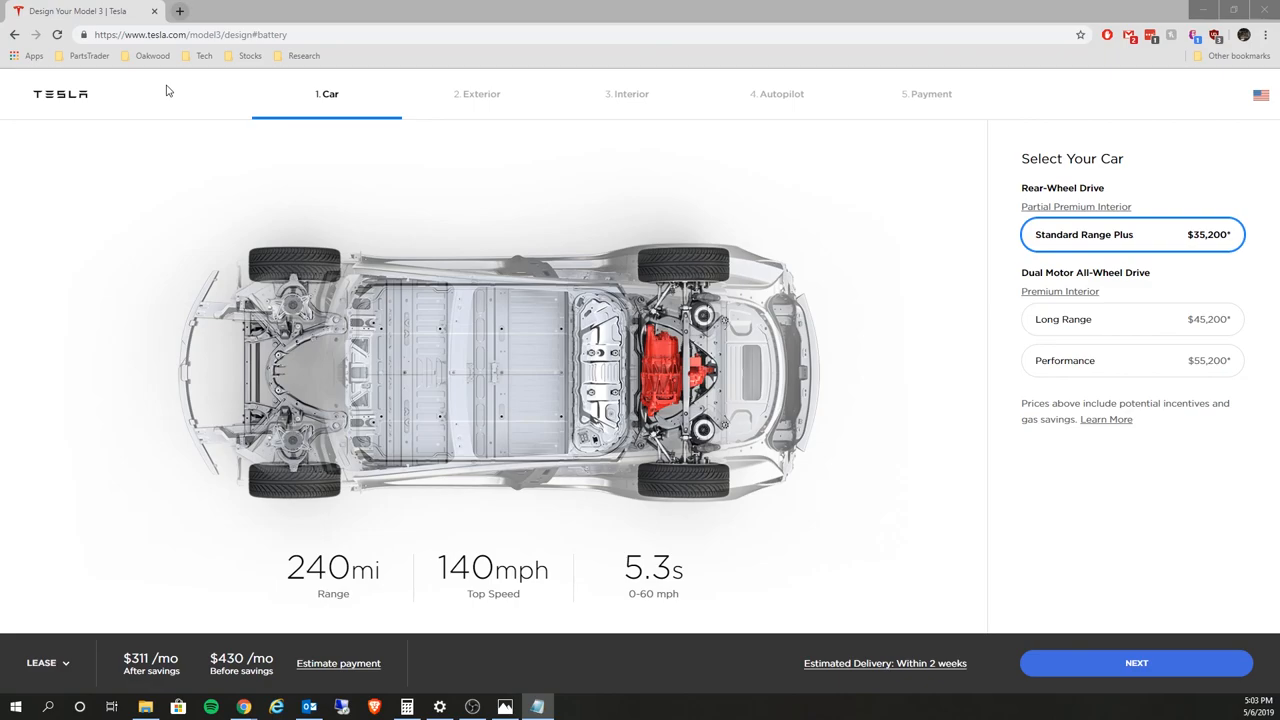
mouse_move(90, 305)
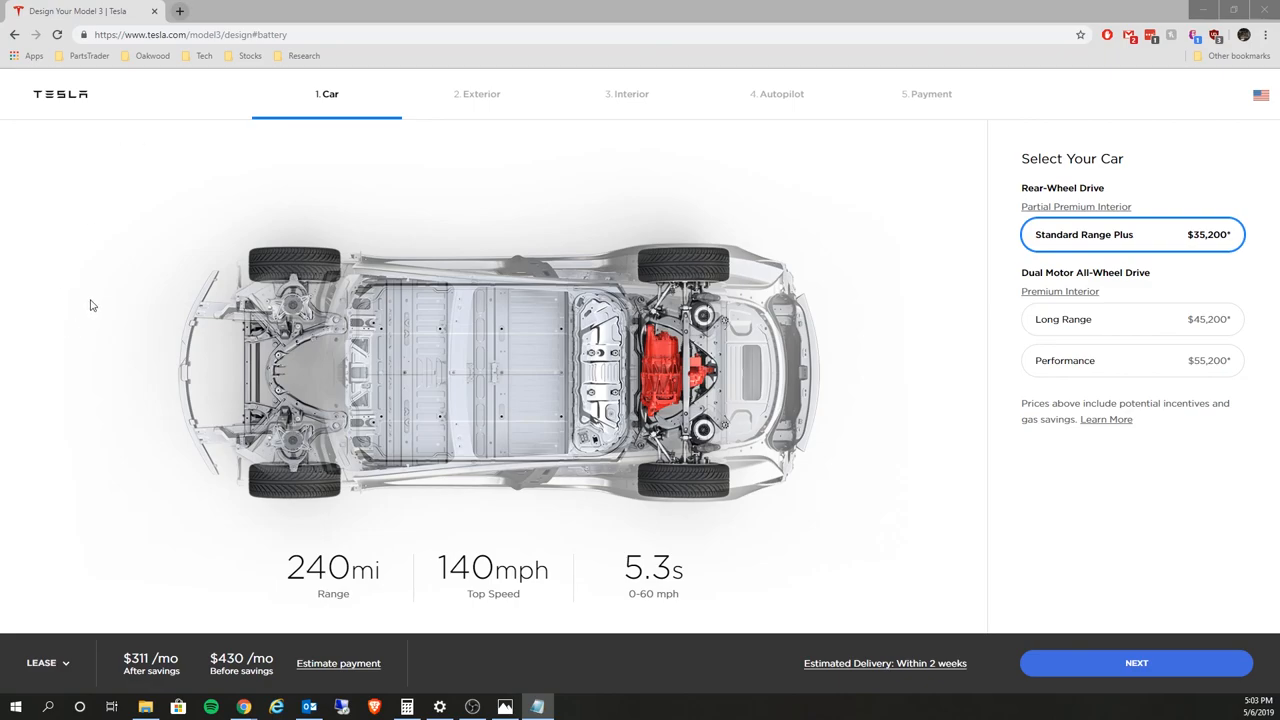
Switch back to the Tesla configurator tab, still on Standard Range Plus with lease pricing.
click(47, 662)
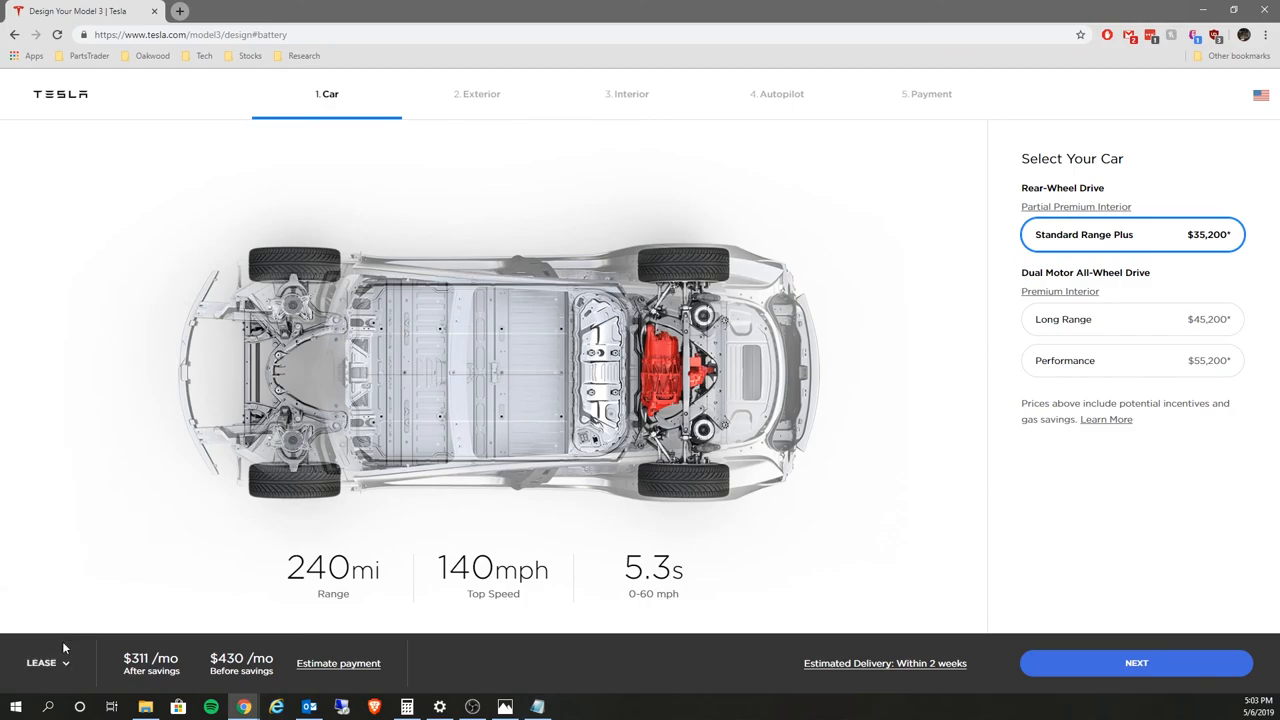
mouse_move(266, 194)
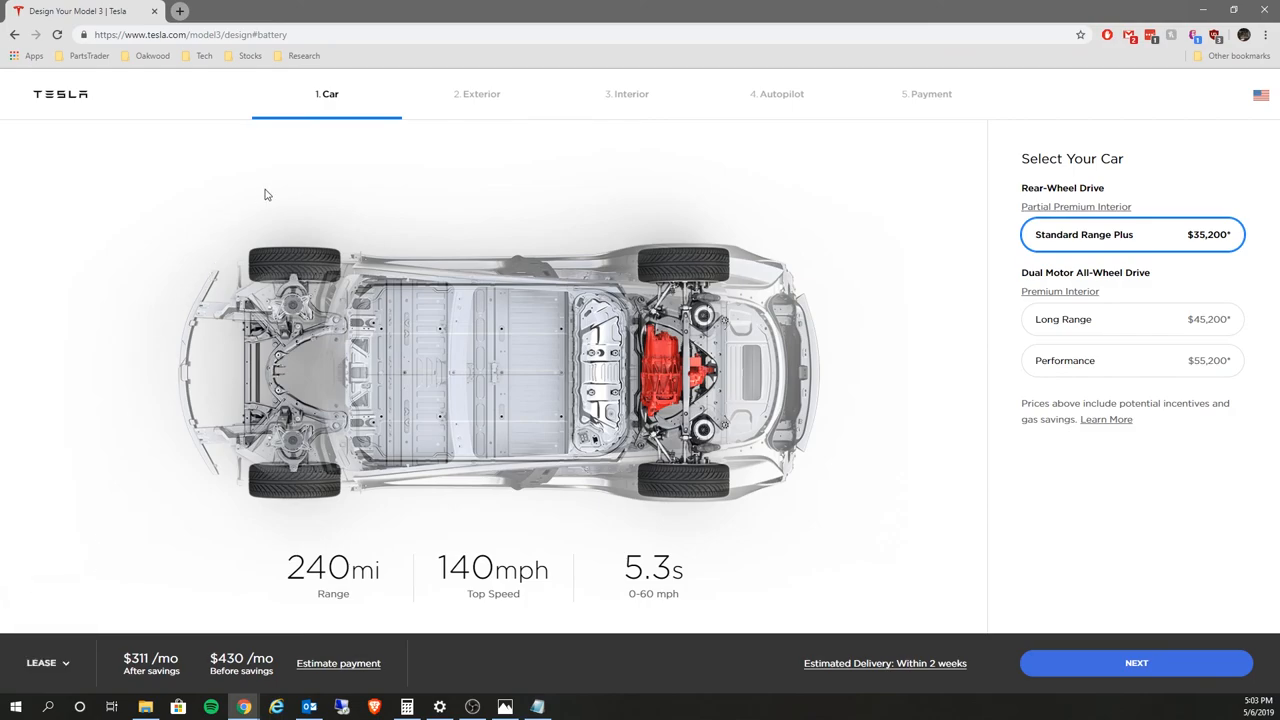
mouse_move(520, 120)
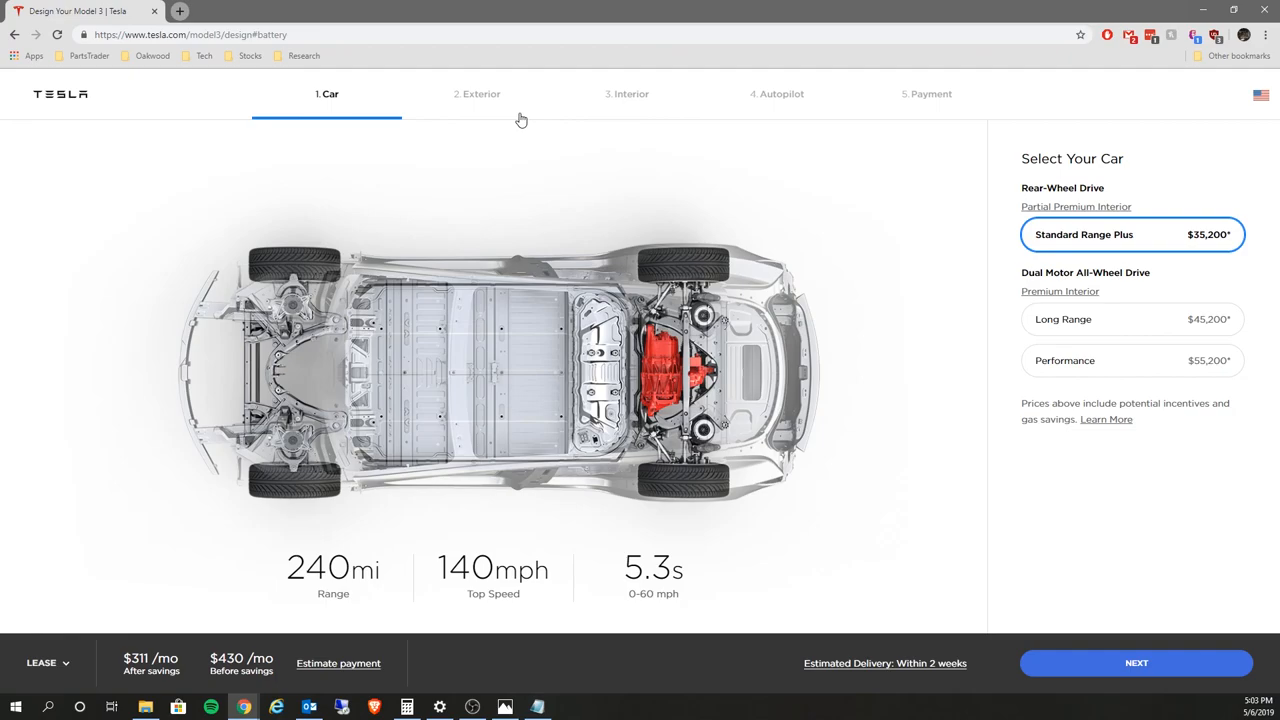
mouse_move(210, 189)
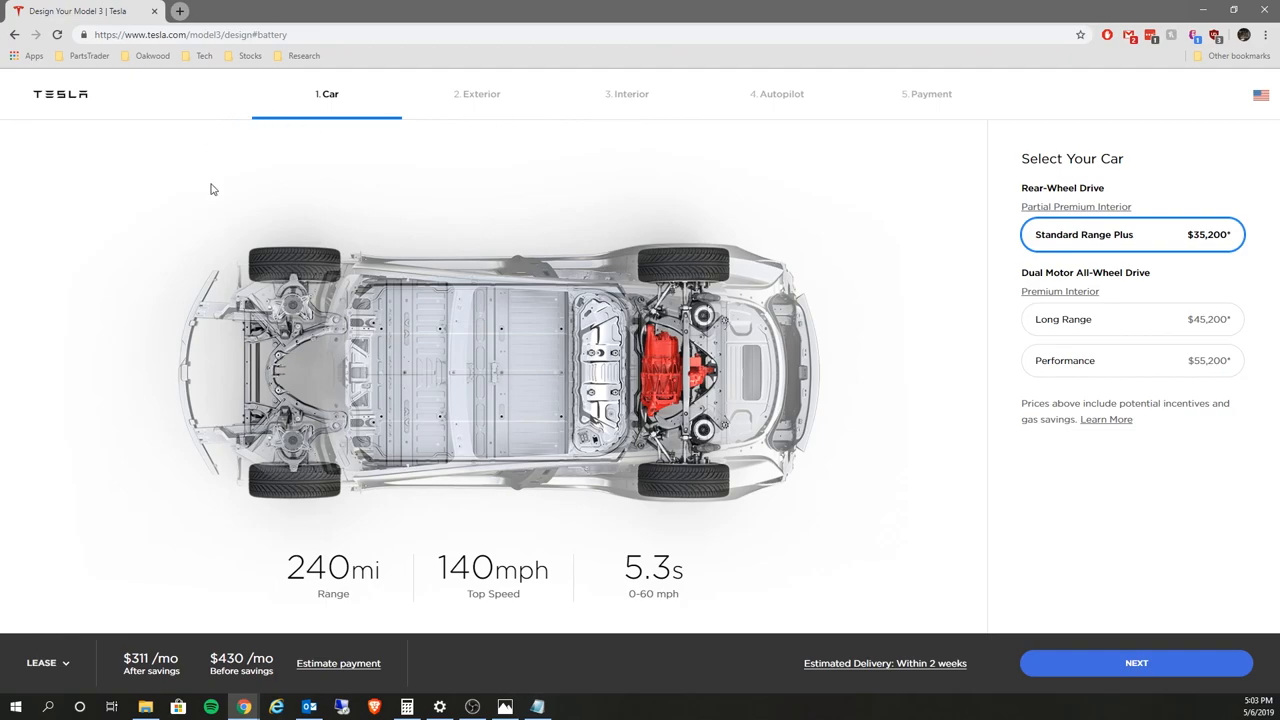
mouse_move(183, 180)
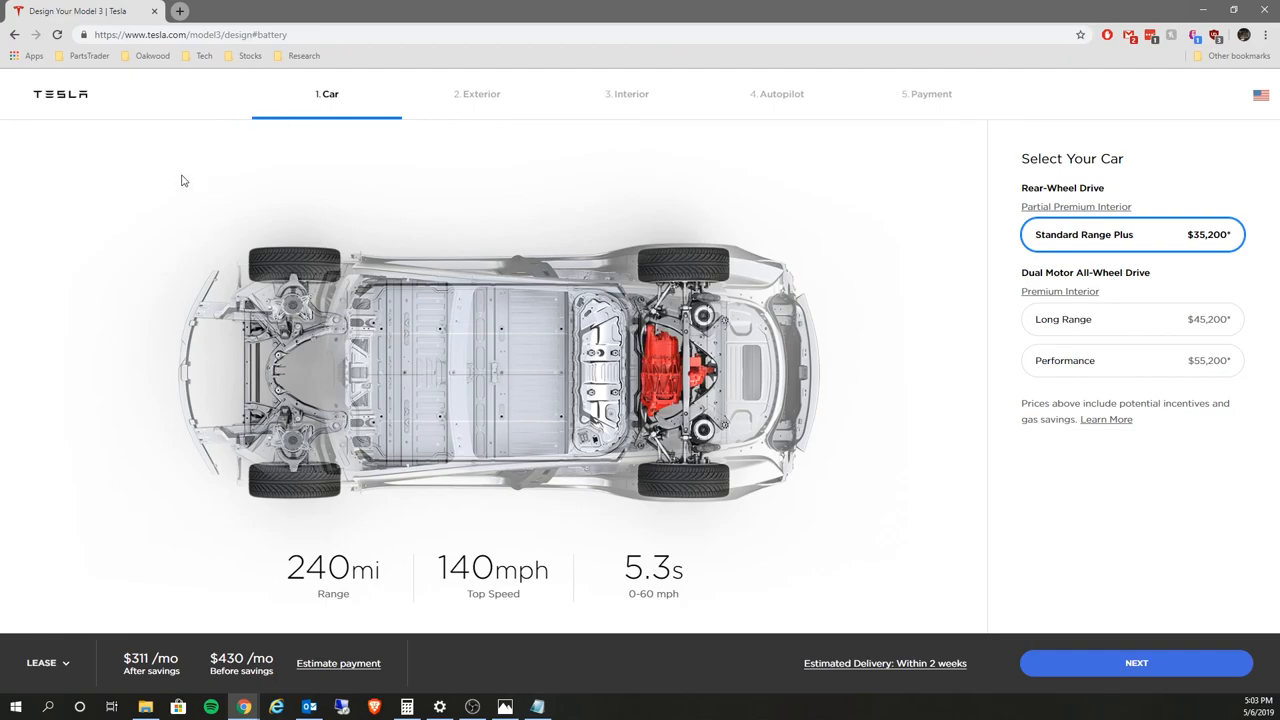
mouse_move(132, 101)
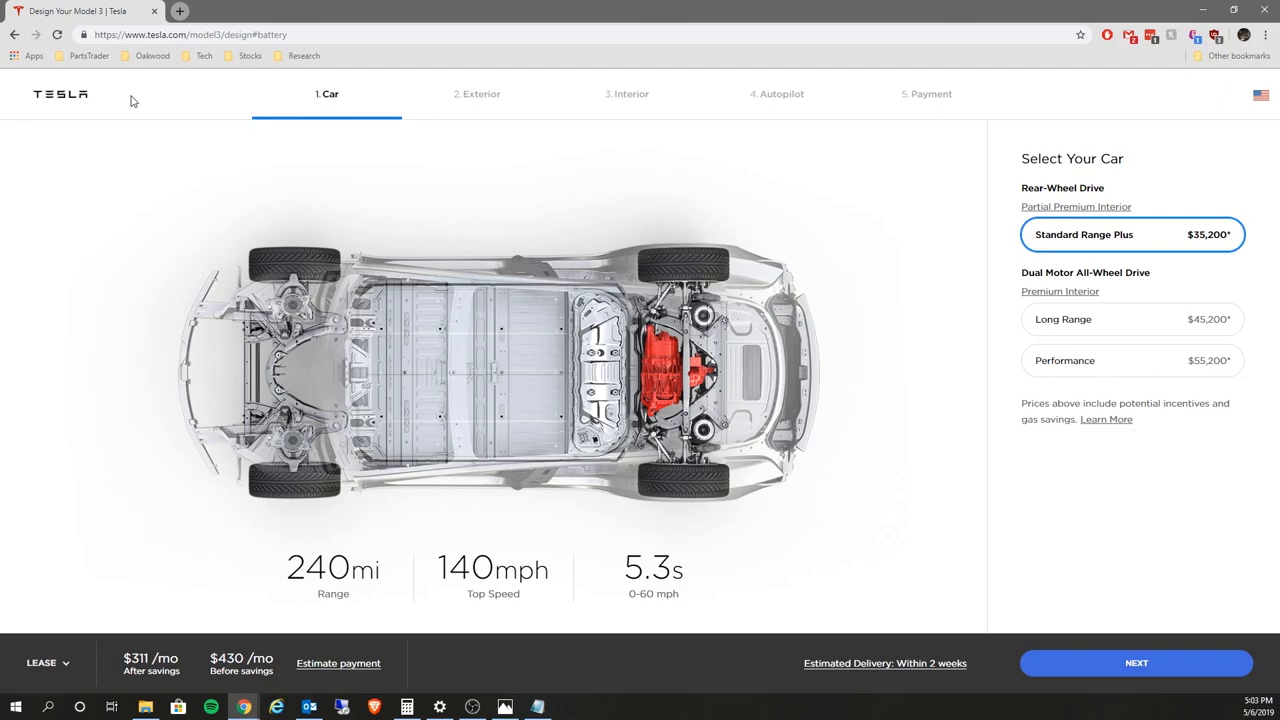
mouse_move(616, 172)
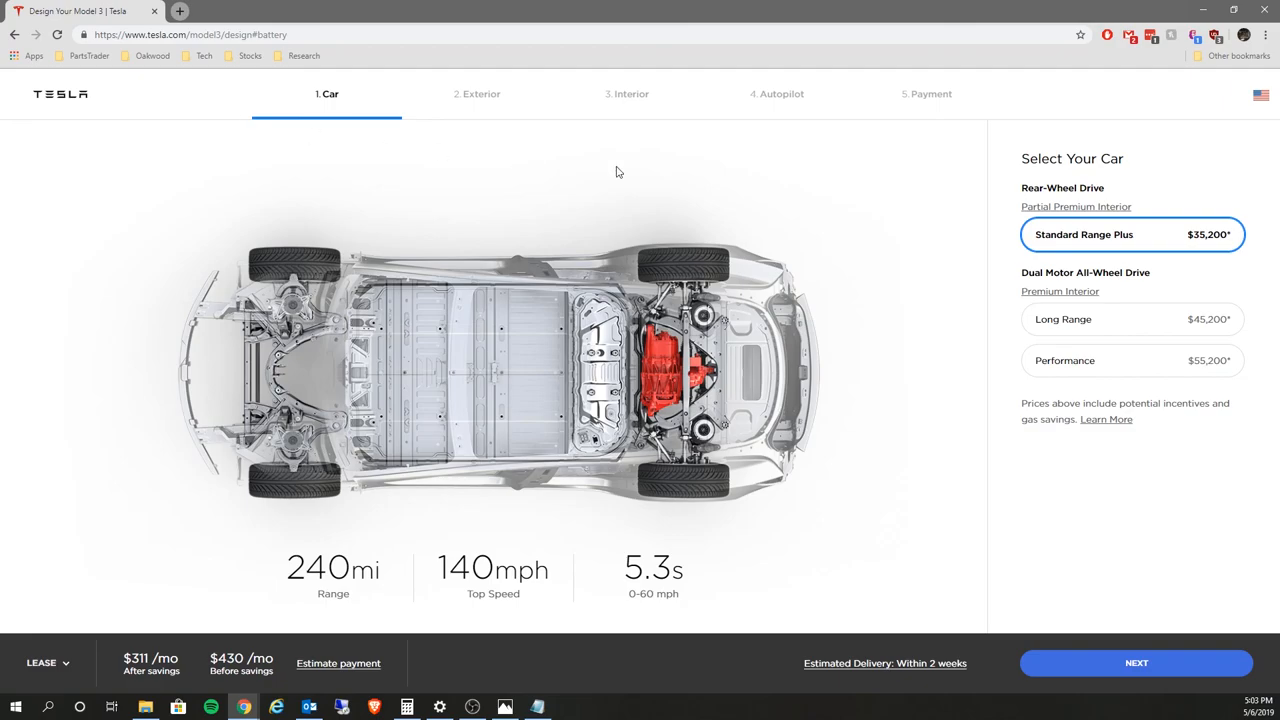
mouse_move(776, 150)
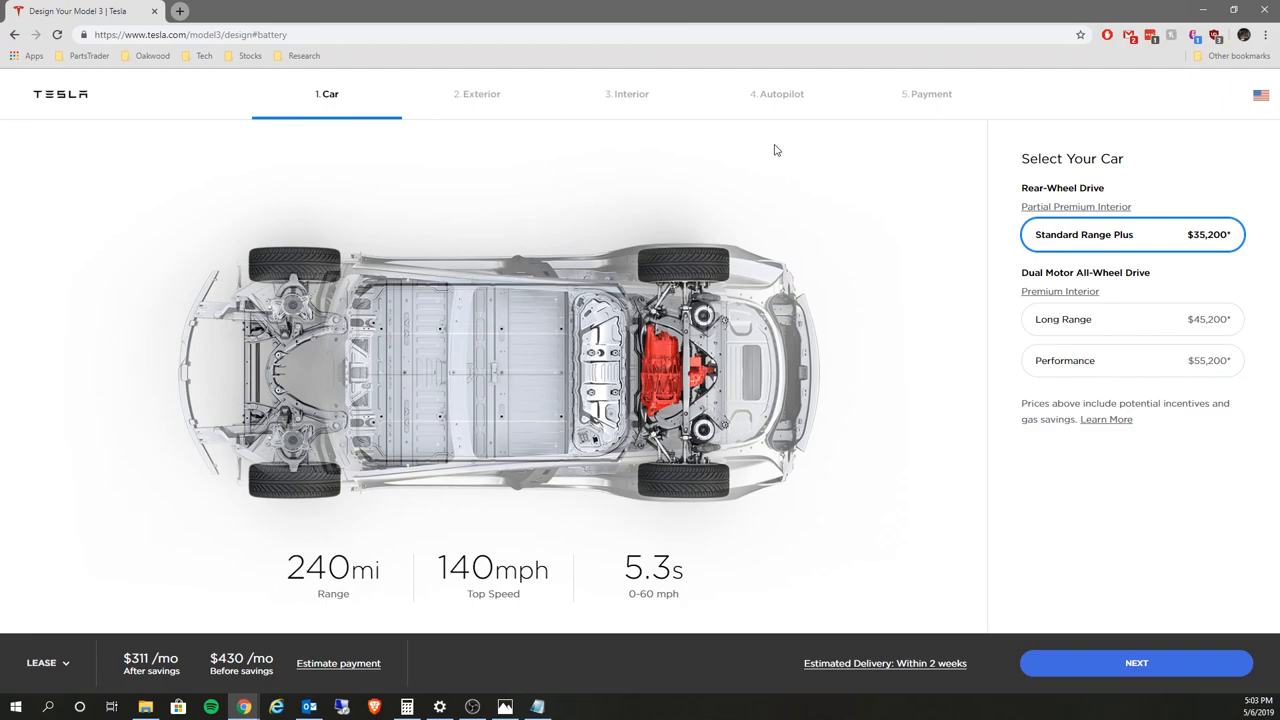
mouse_move(728, 95)
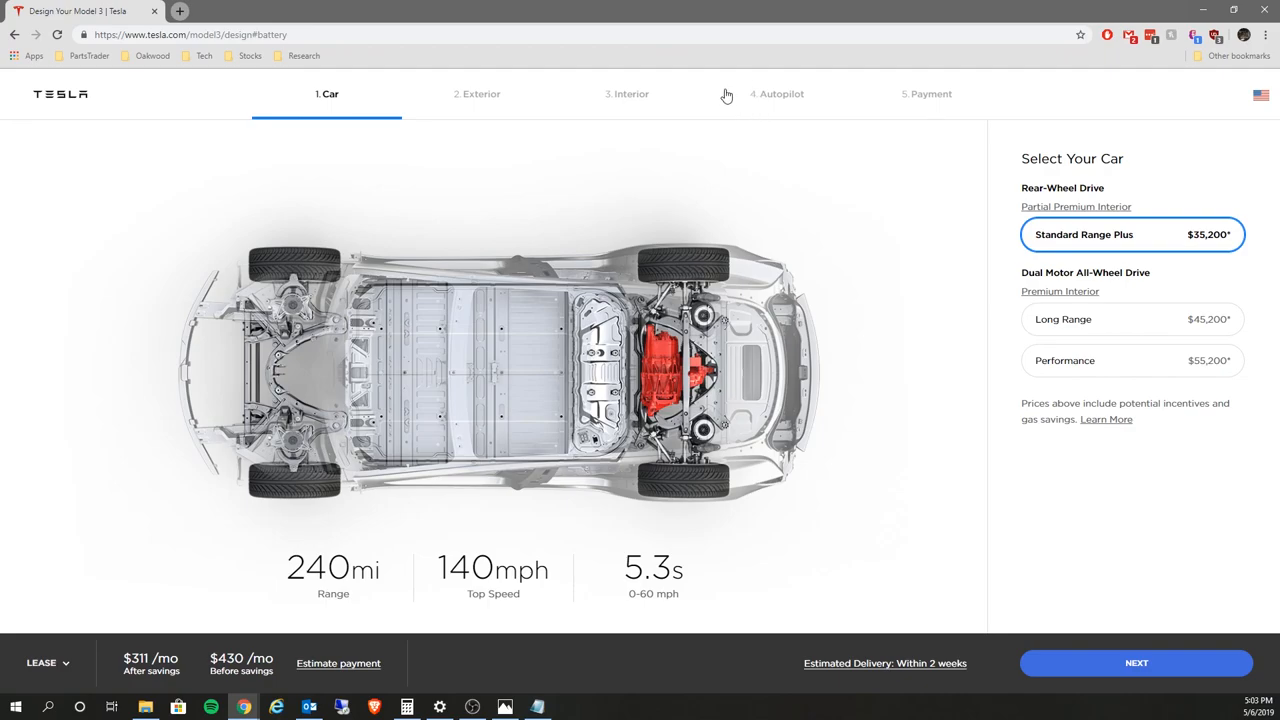